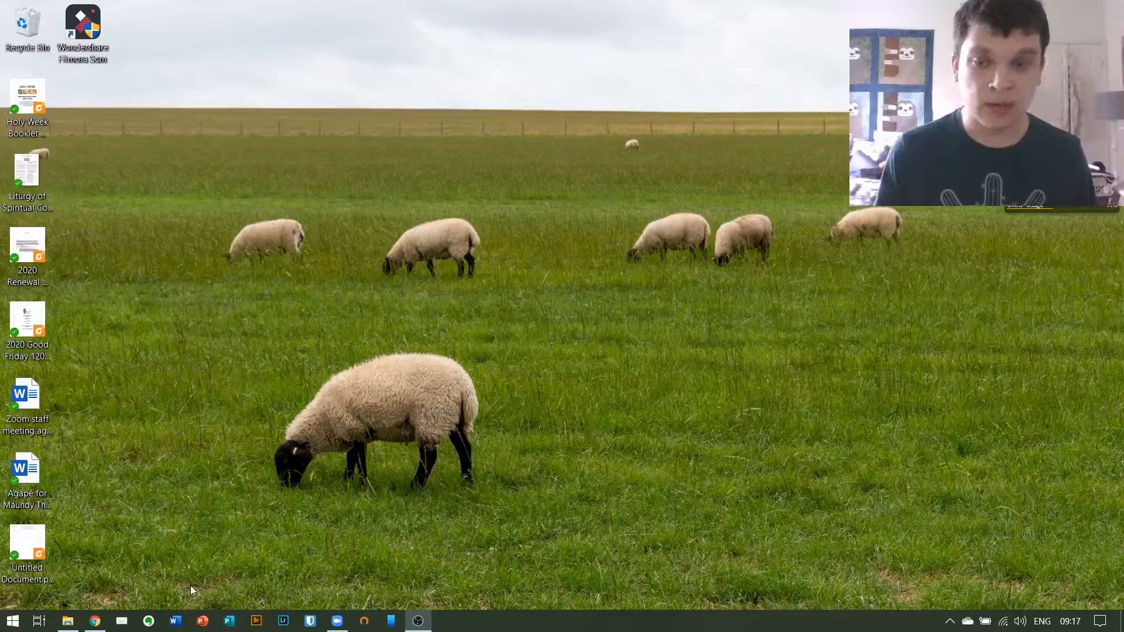
Step: Bring up the zoom.us/download page in Chrome from the taskbar
left_click(94, 620)
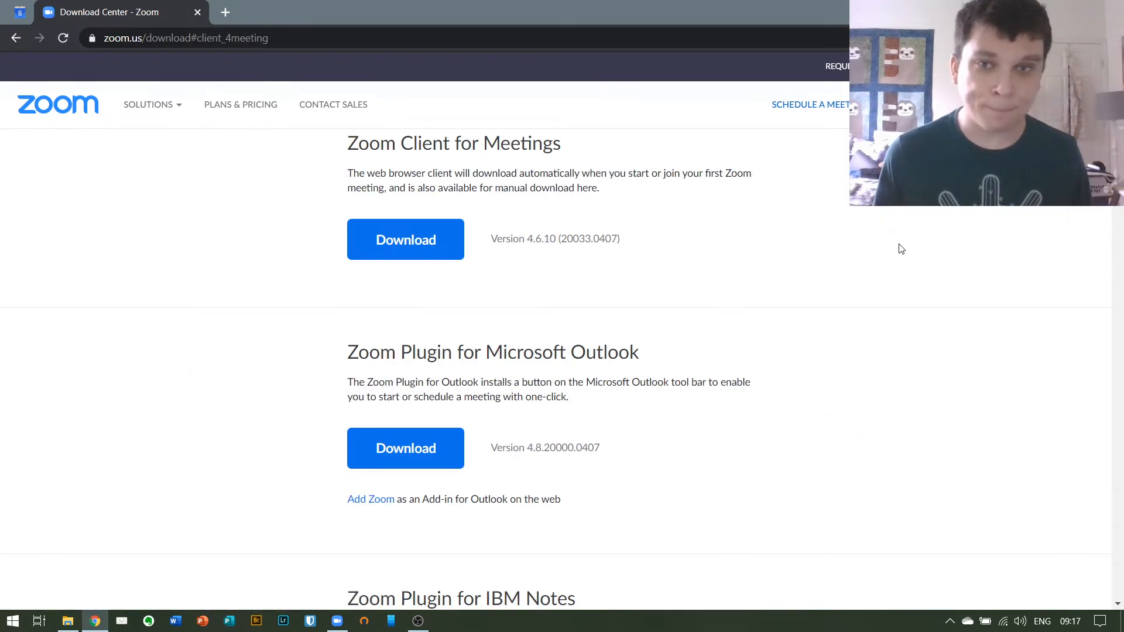
mouse_move(421, 290)
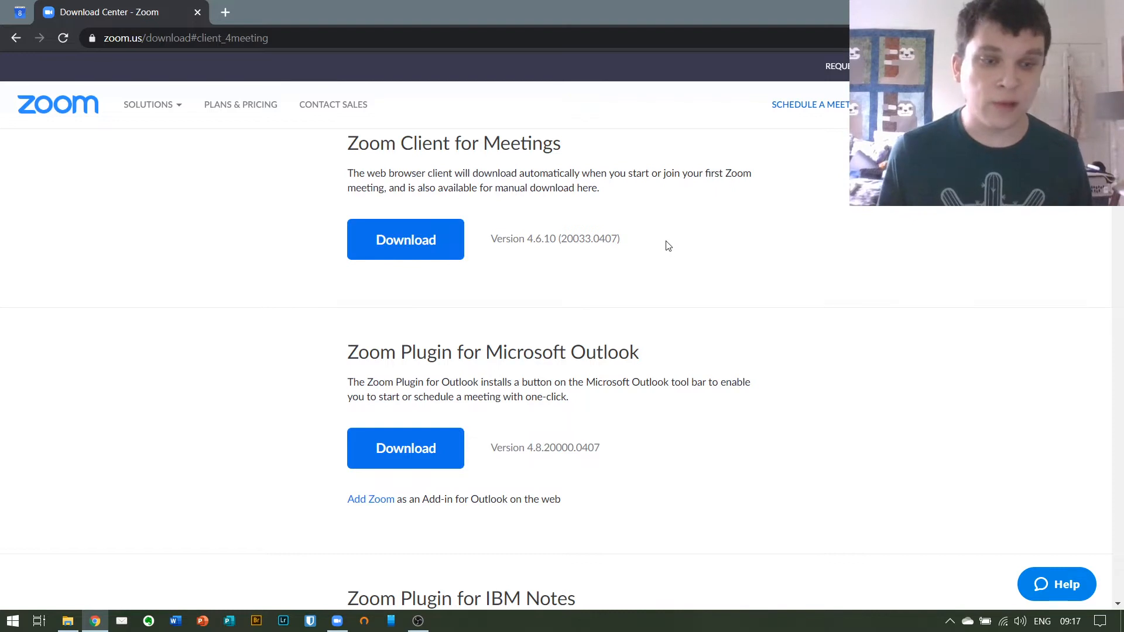
mouse_move(632, 186)
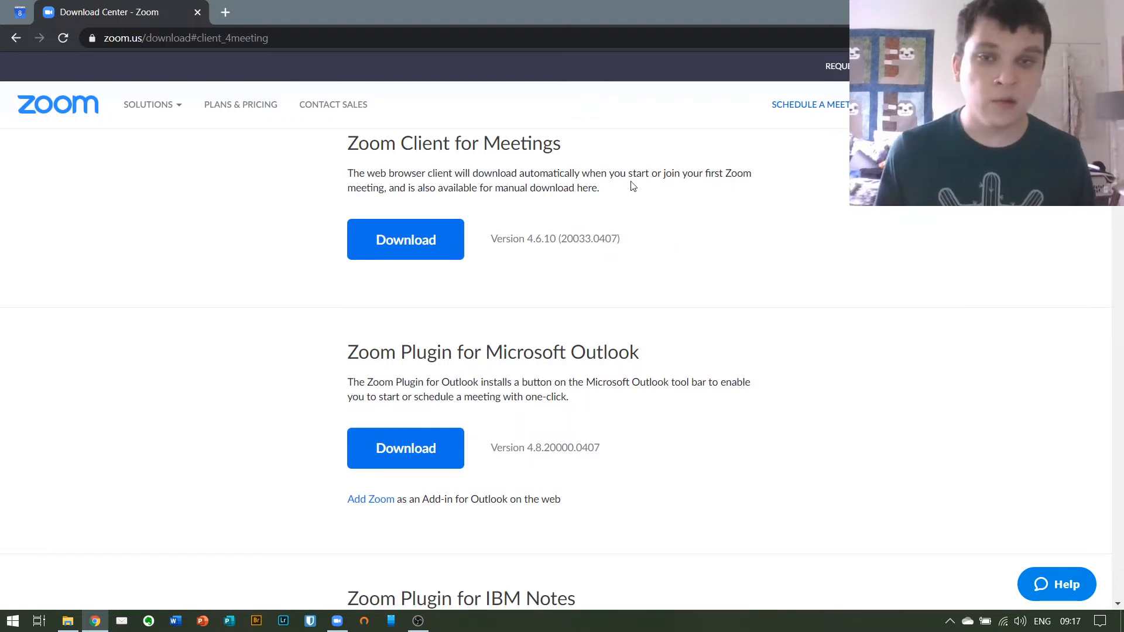
Step: Download the Zoom Client for Meetings installer and browse the rest of the Download Center
left_click(405, 240)
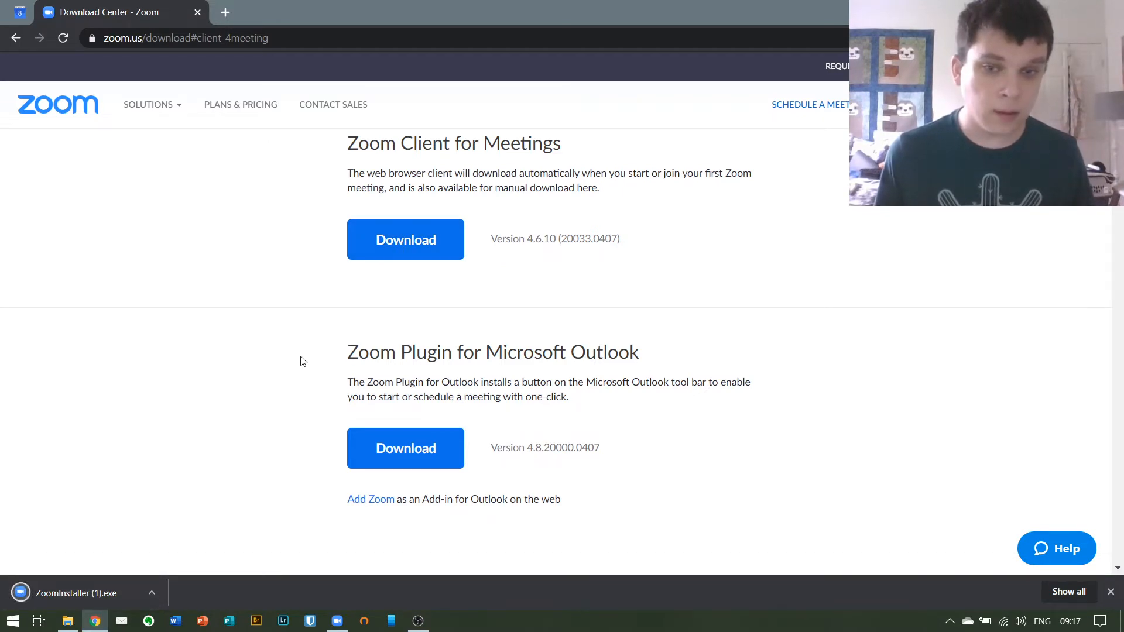
scroll("down", 3)
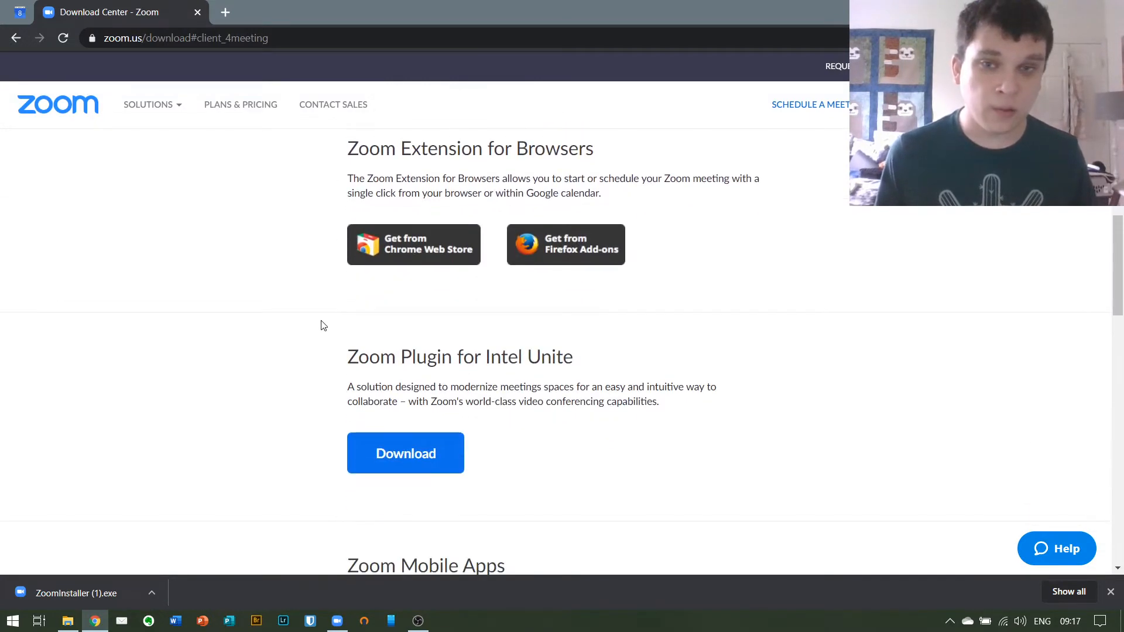
scroll("down", 3)
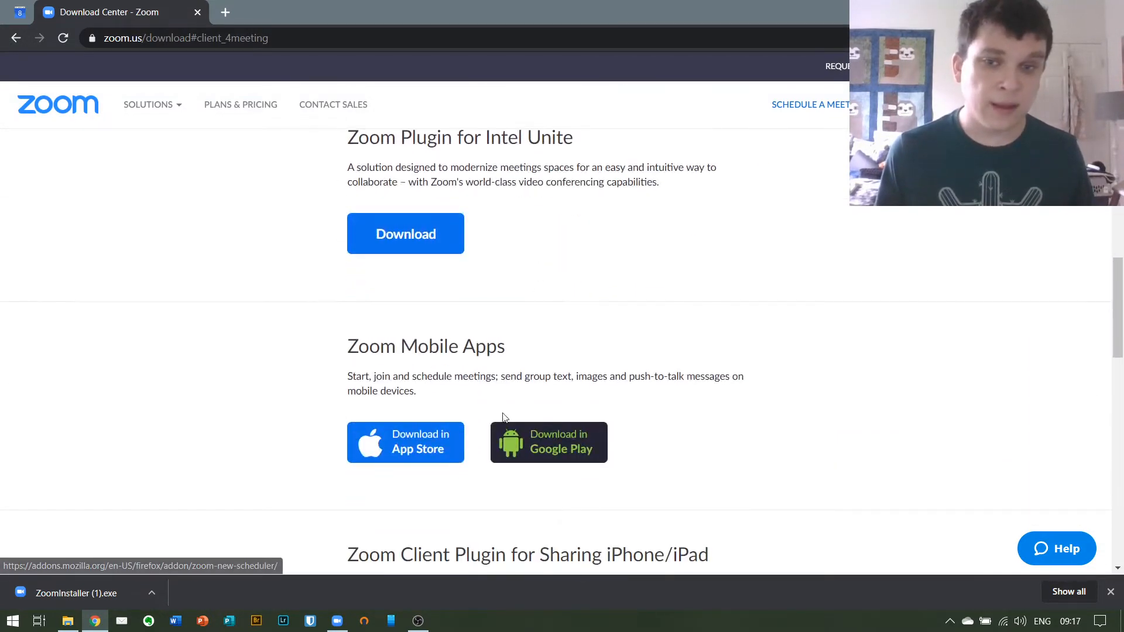
mouse_move(604, 442)
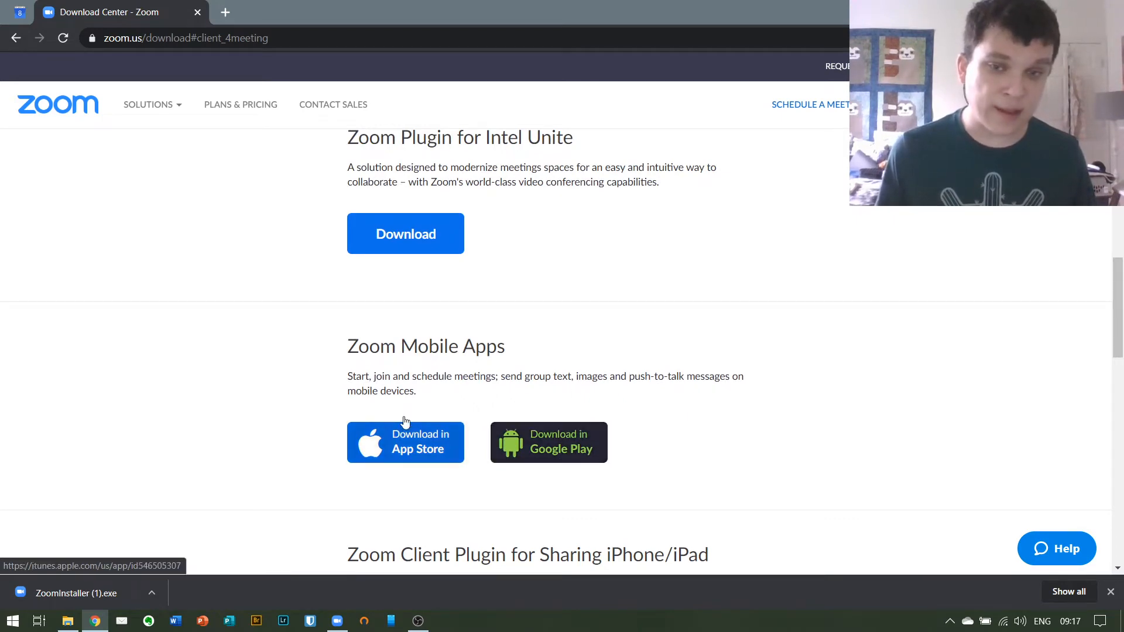
scroll("down", 3)
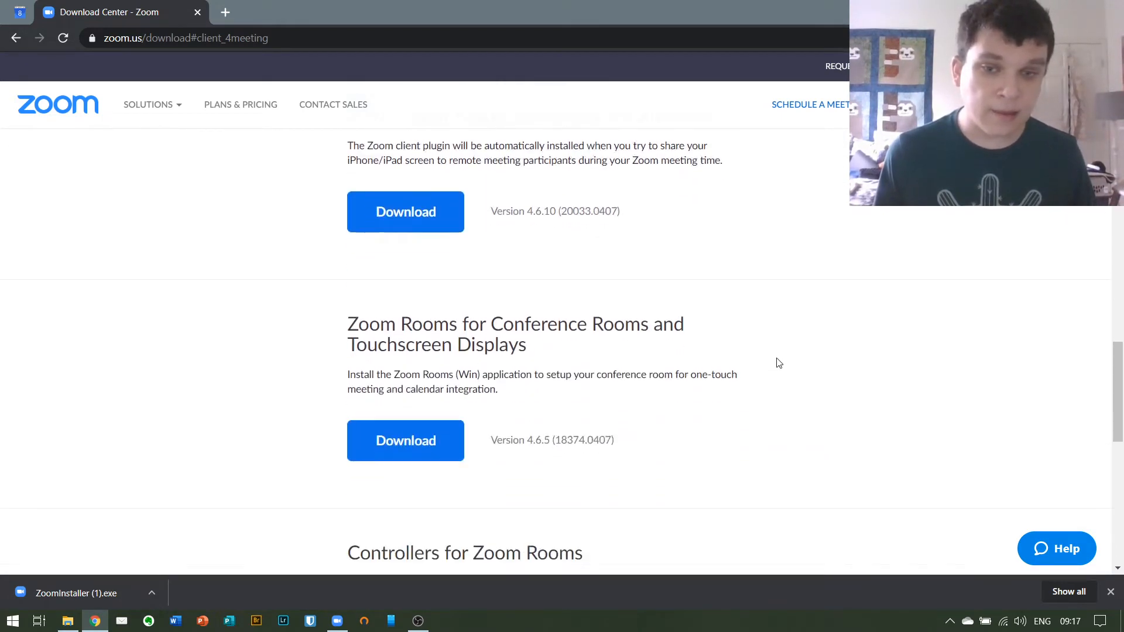
scroll("down", 3)
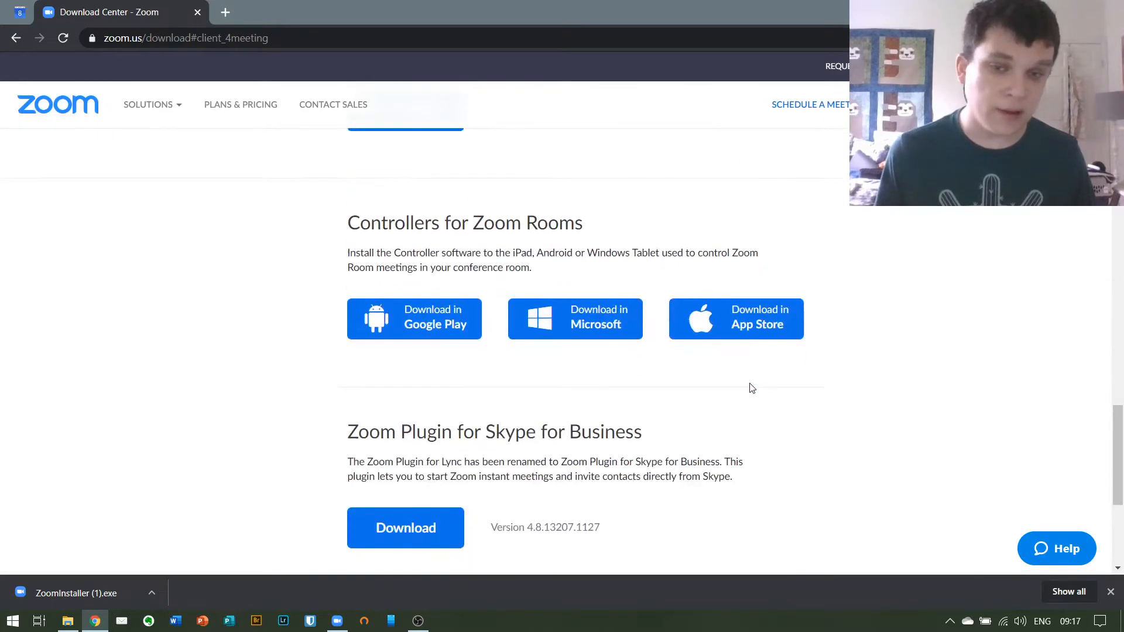
scroll("up", 3)
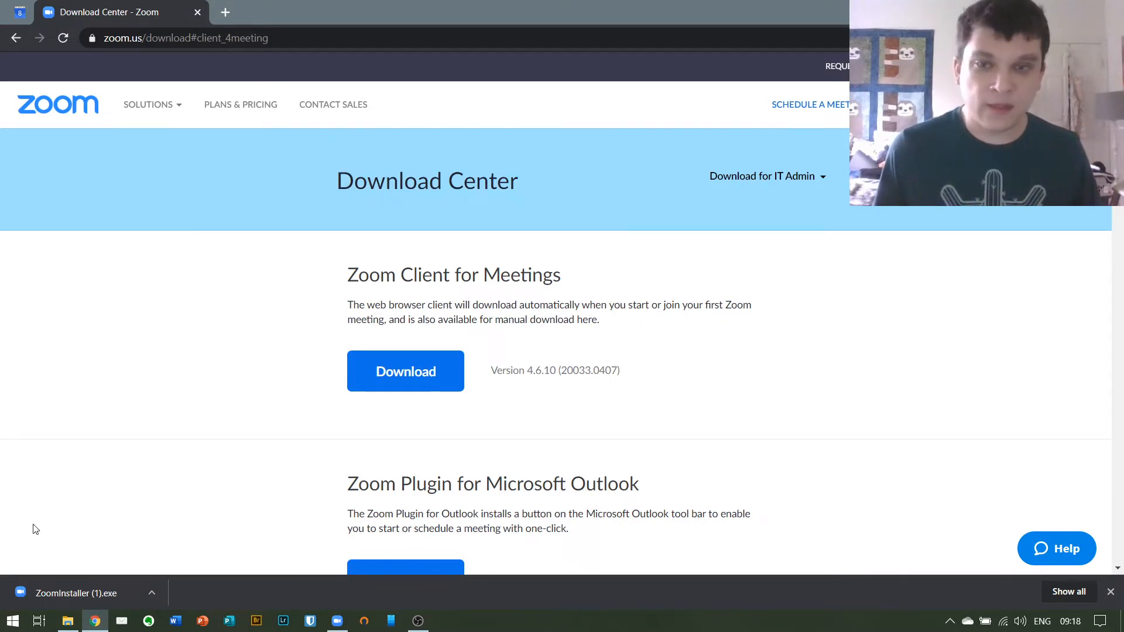
mouse_move(399, 252)
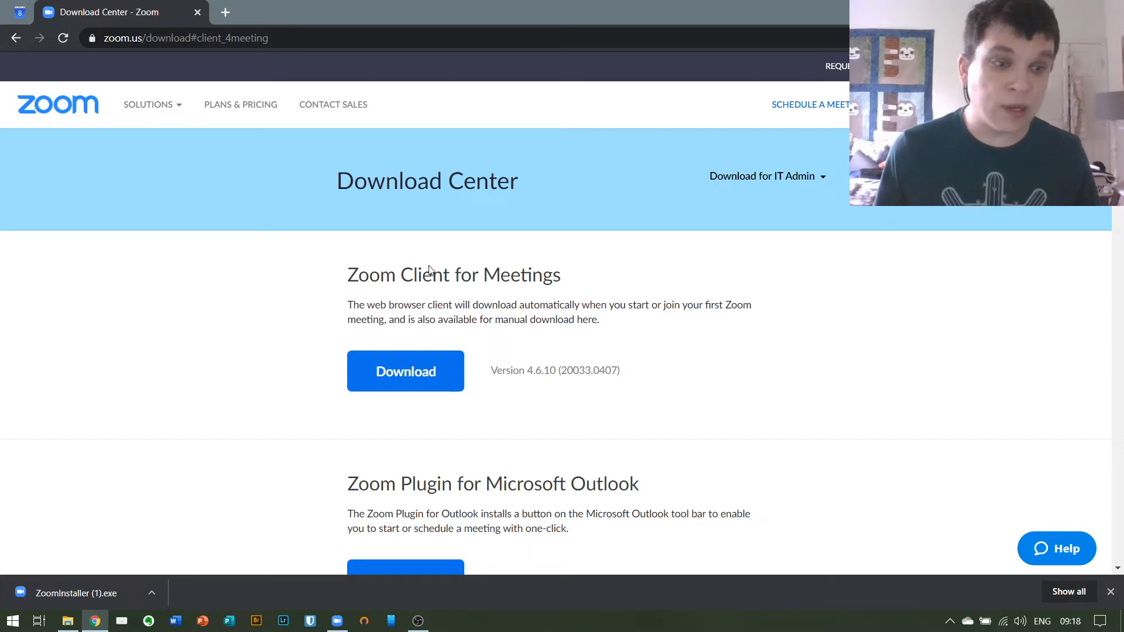
mouse_move(426, 329)
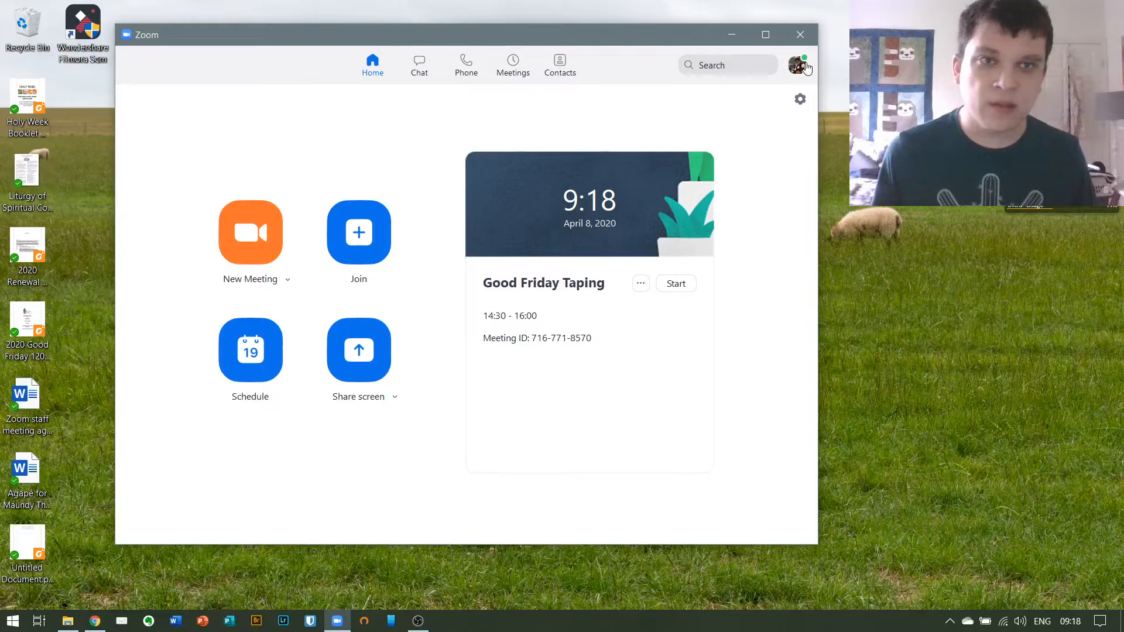
Step: View the account menu from the profile avatar, then start joining a meeting by ID
left_click(798, 65)
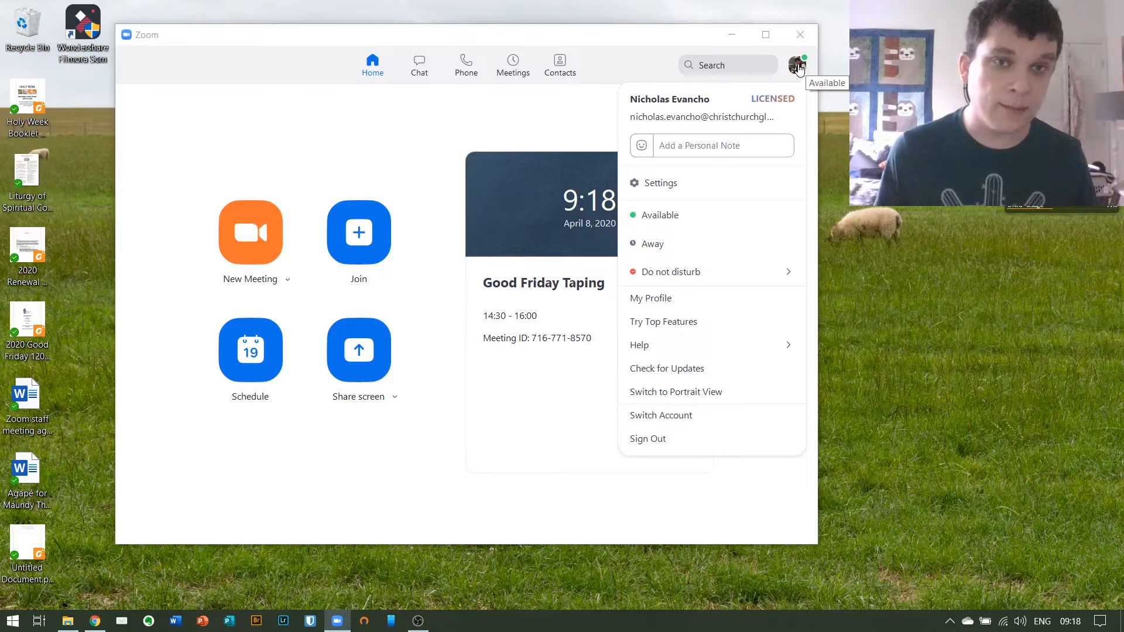
mouse_move(778, 109)
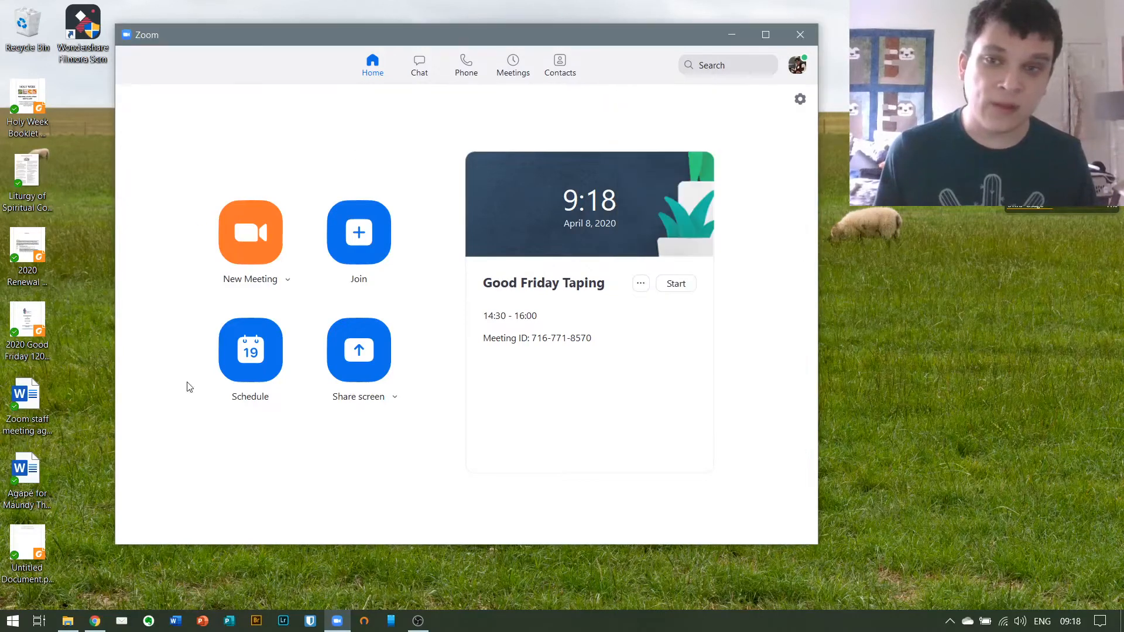
mouse_move(250, 350)
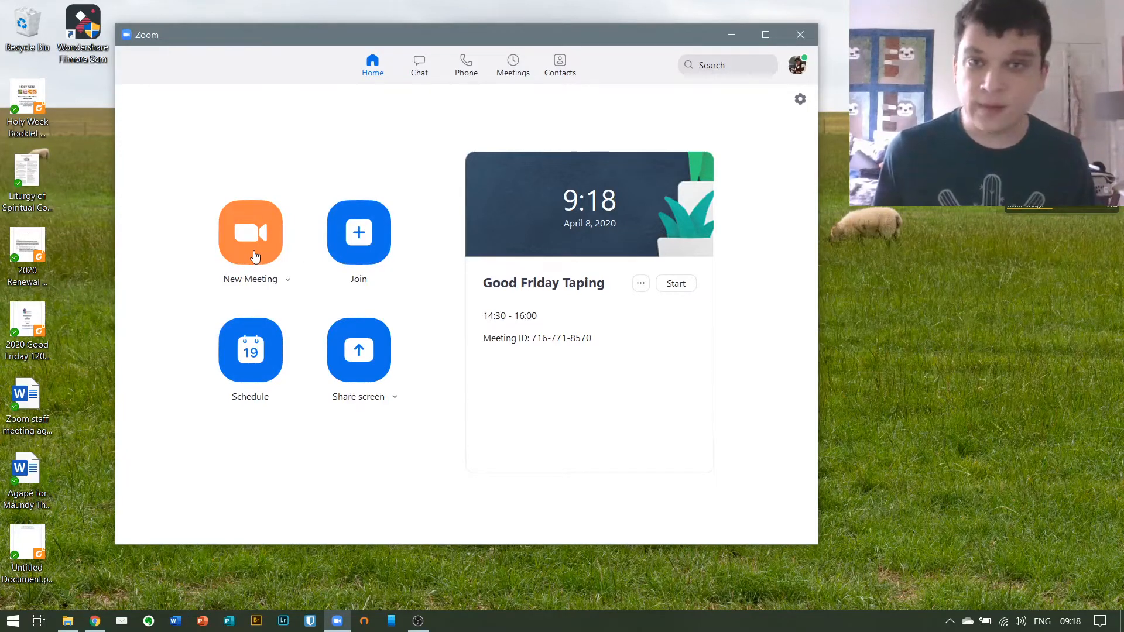
mouse_move(358, 231)
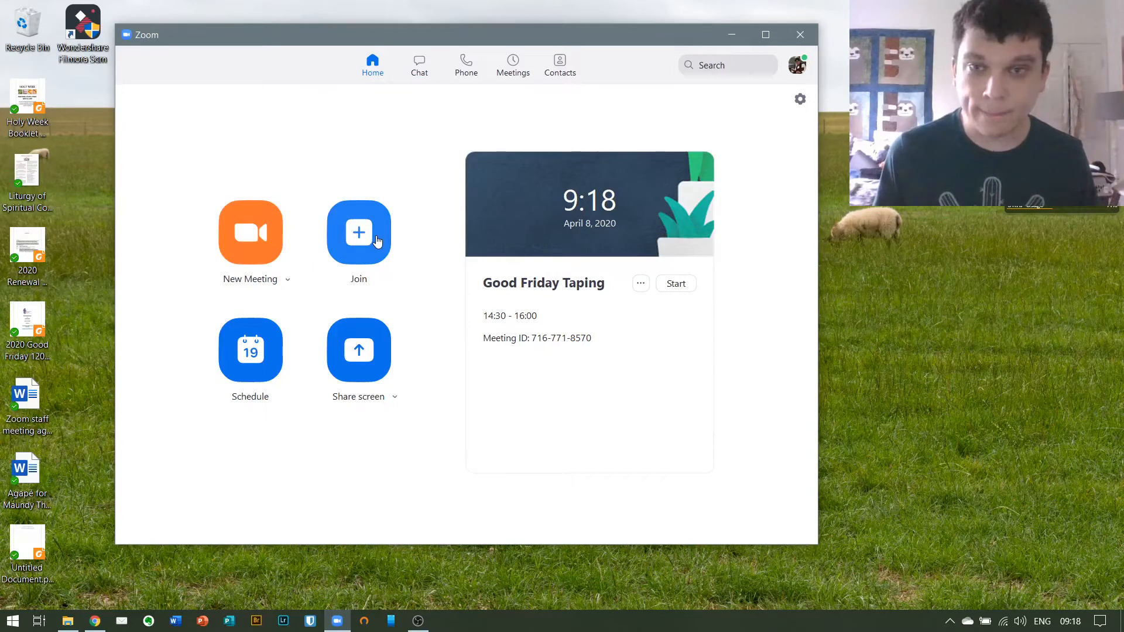
left_click(359, 231)
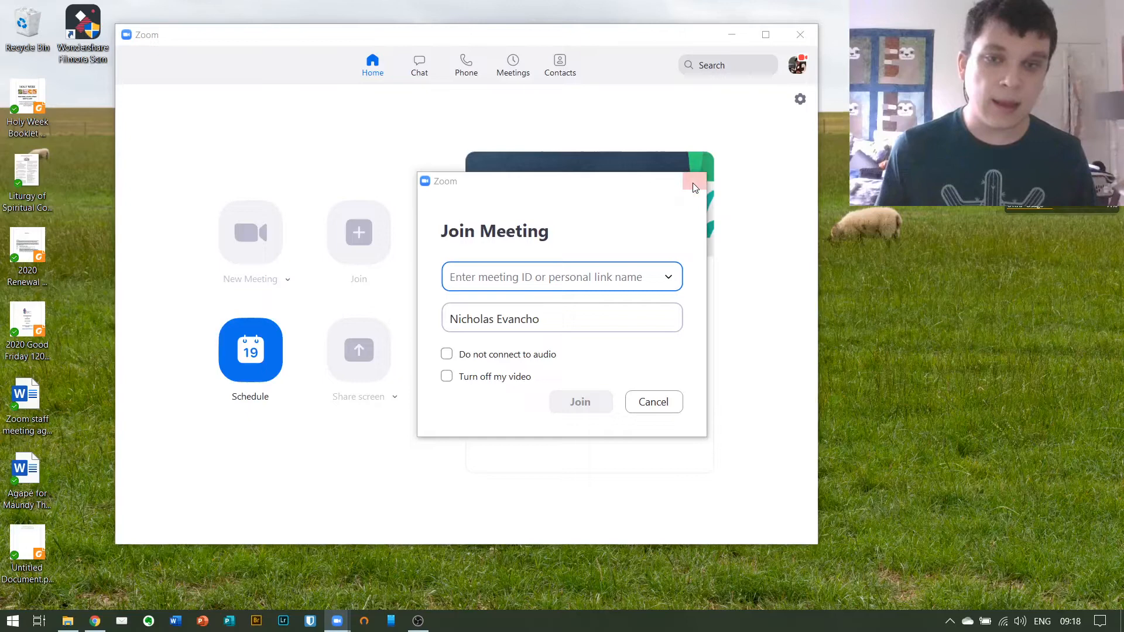
Step: Show the Zoom Test Meeting's invitation from the Meetings tab and highlight its ID and password lines
left_click(693, 181)
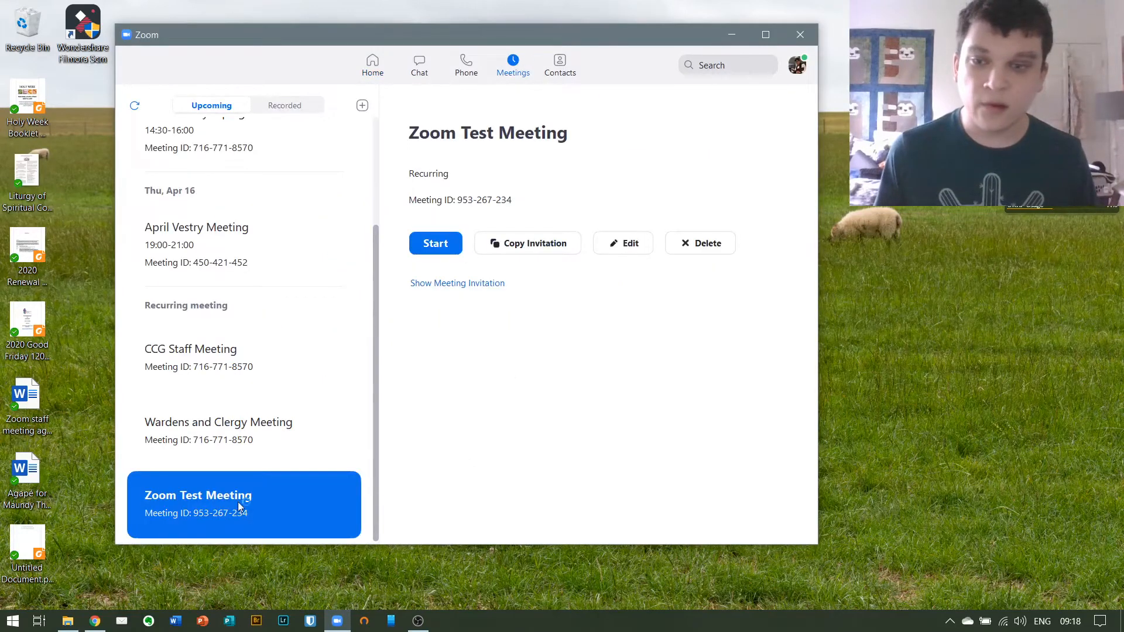
left_click(457, 282)
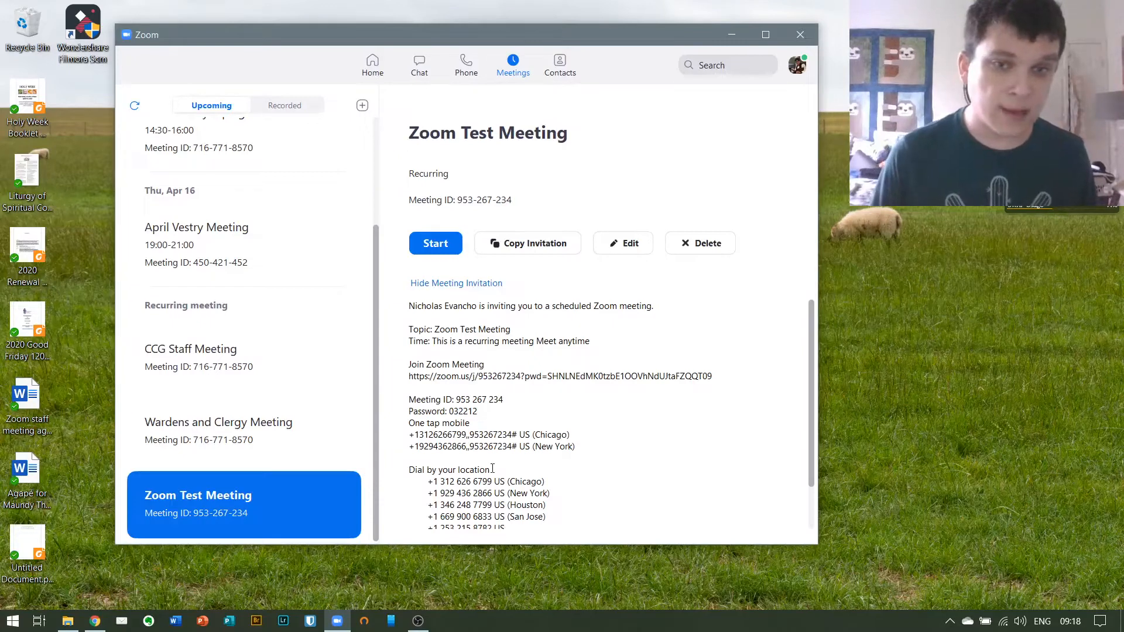
left_click_drag(455, 399, 478, 411)
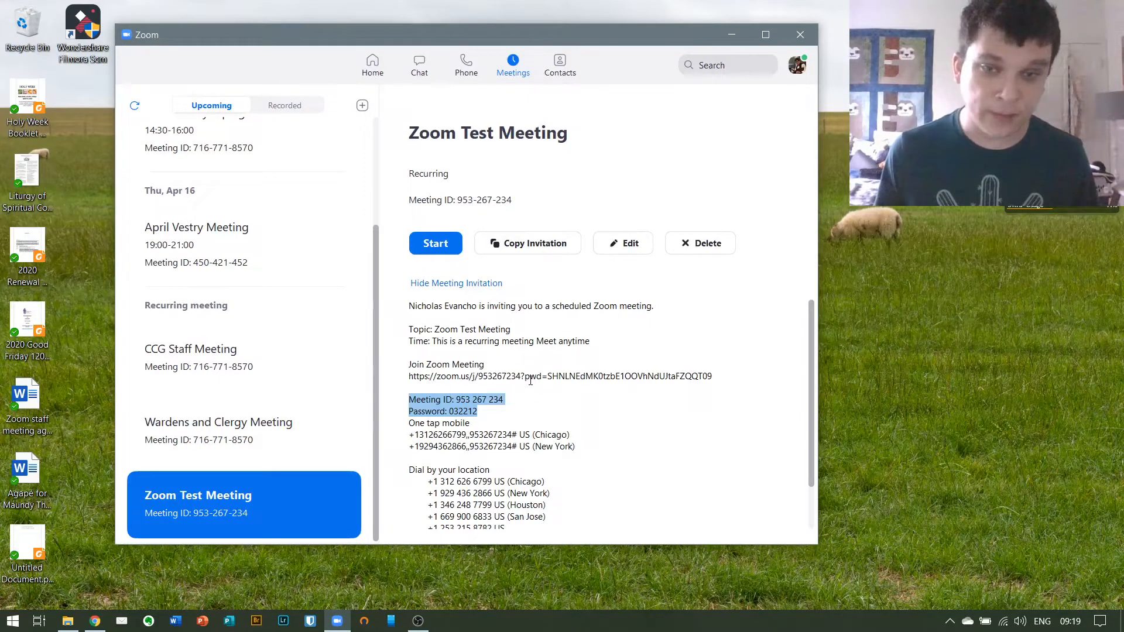
mouse_move(512, 402)
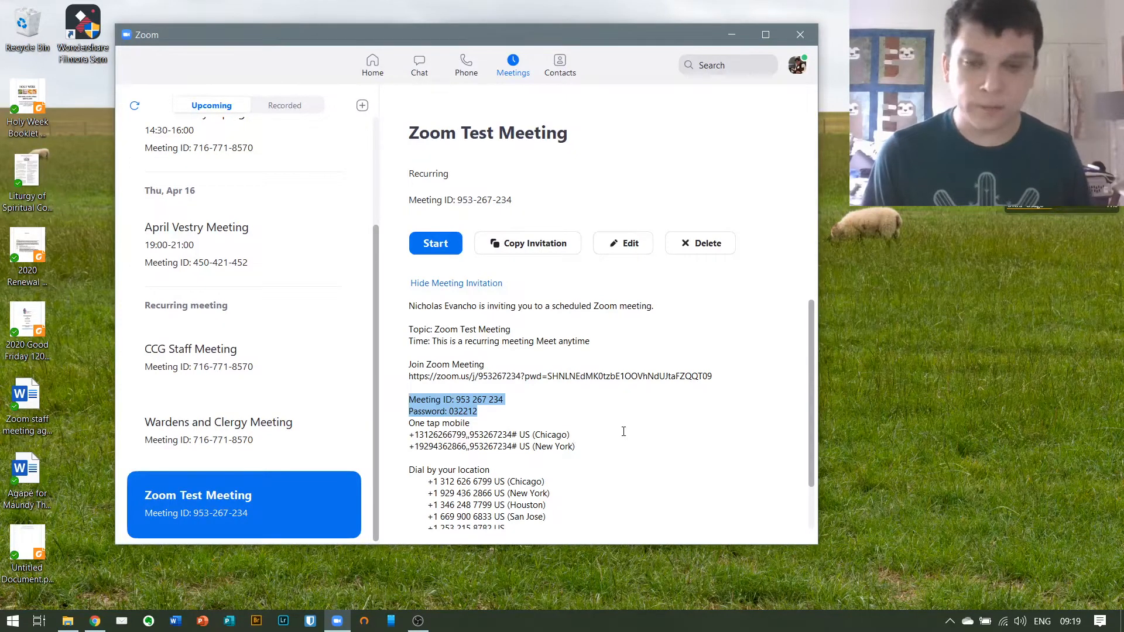
Step: Return to the Home screen with the Good Friday Taping meeting card
scroll("down", 3)
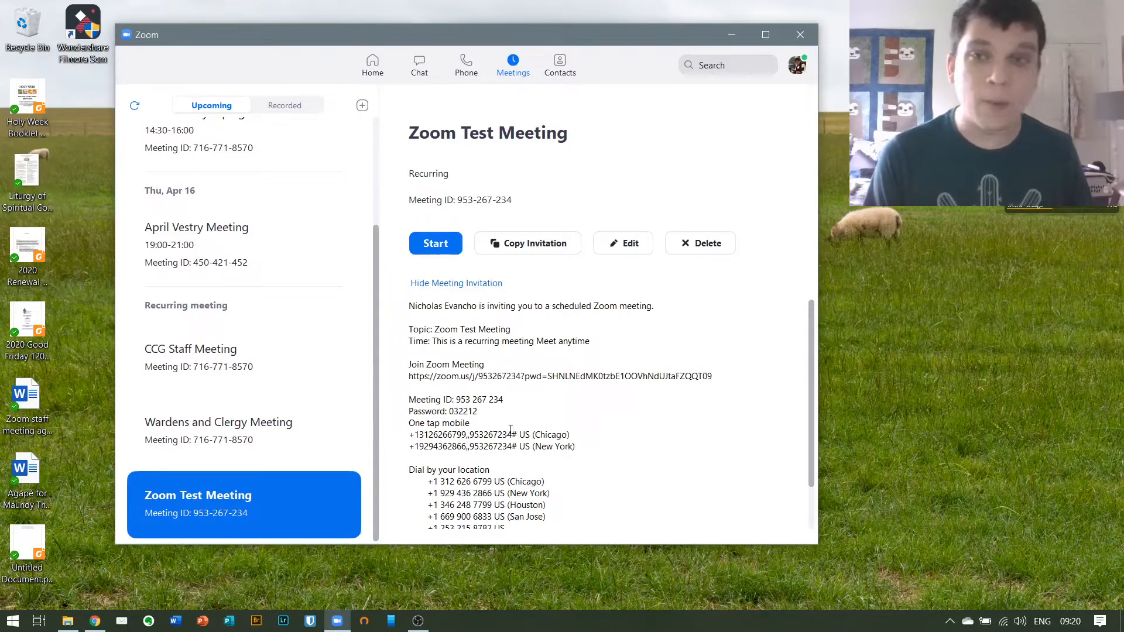
left_click(372, 65)
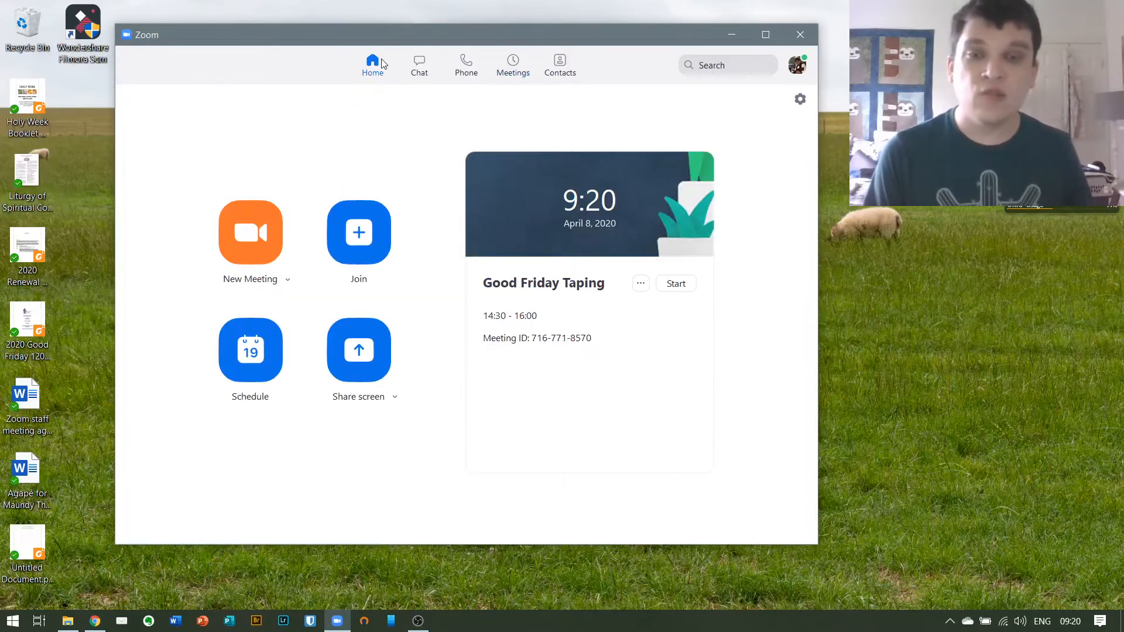
Step: Join the Zoom Test Meeting using meeting ID 953-267-234
left_click(358, 232)
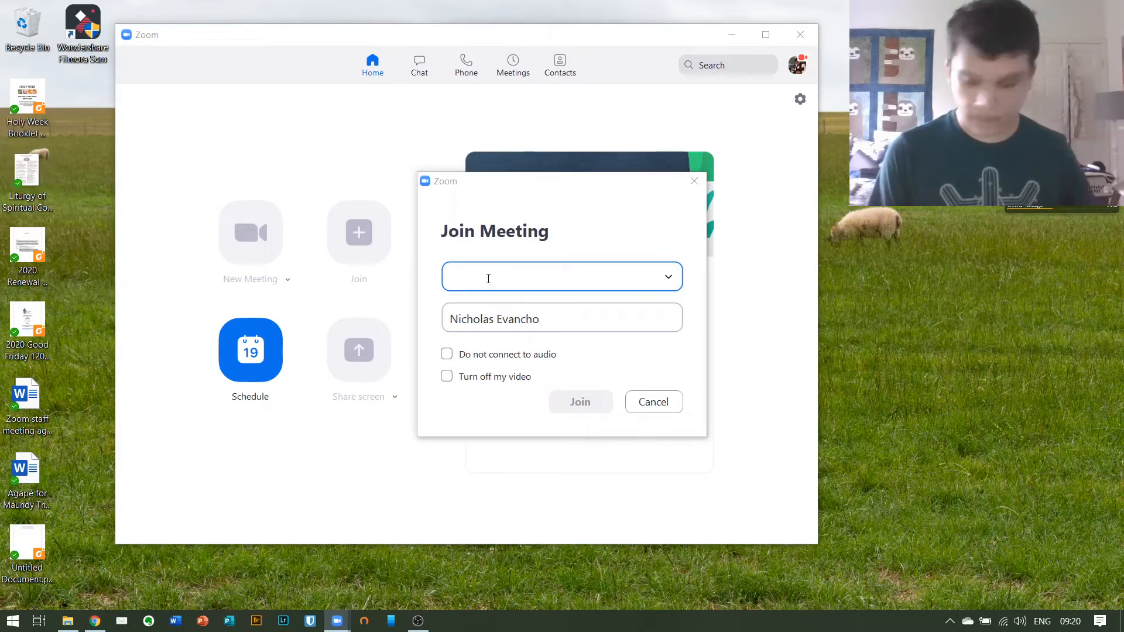
type("953-267-234")
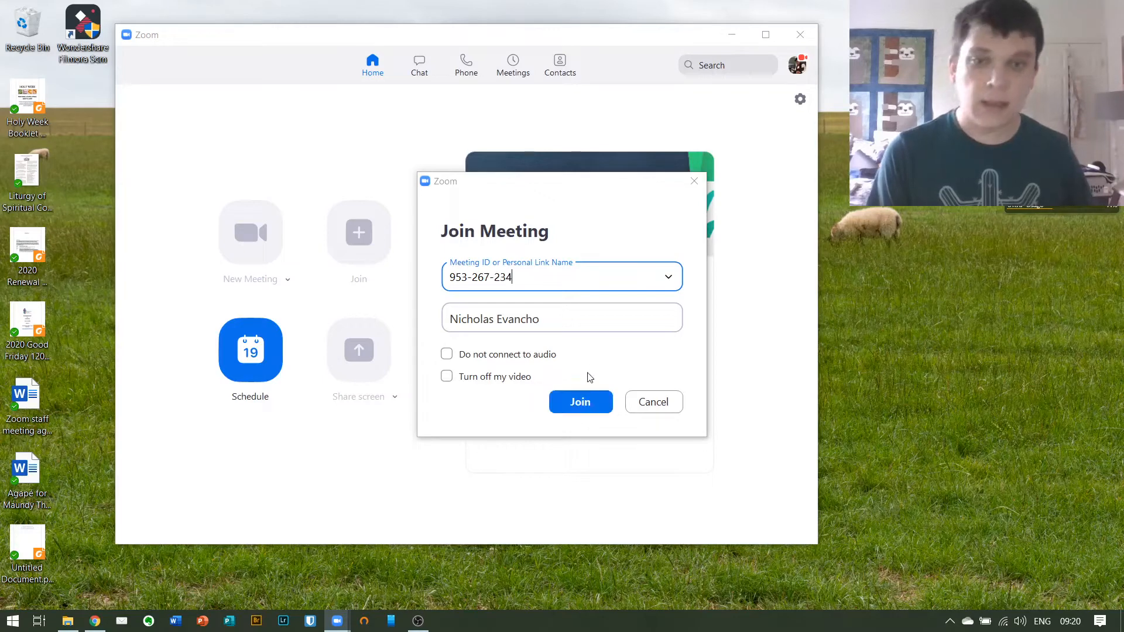
left_click(580, 401)
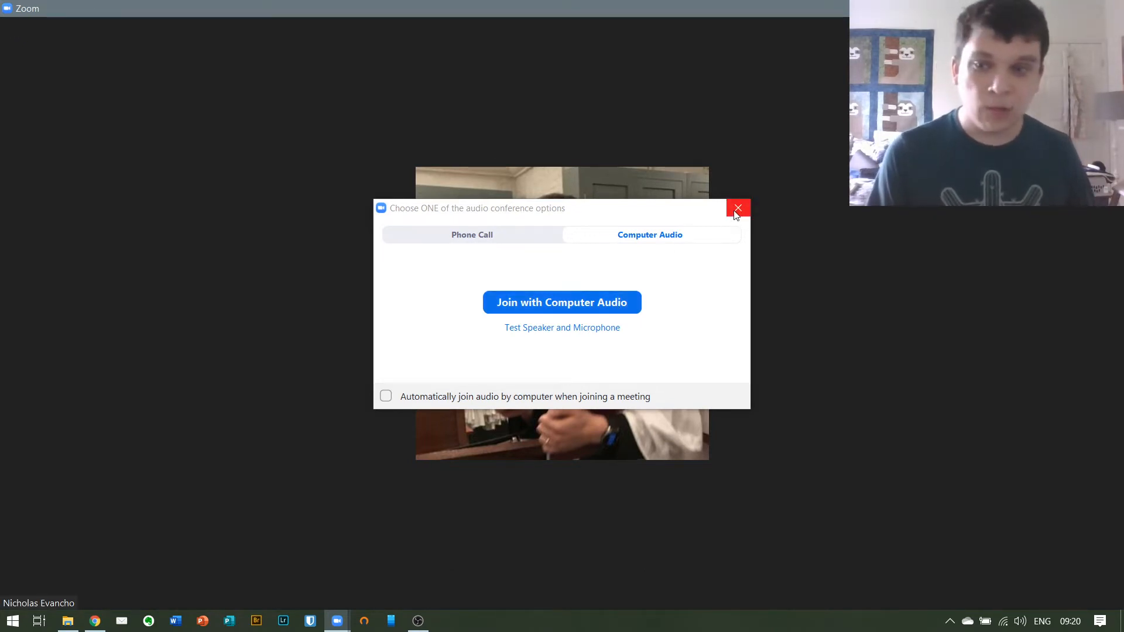
Step: Dismiss the audio prompt, bring up End Meeting and cancel to stay in the meeting
left_click(738, 208)
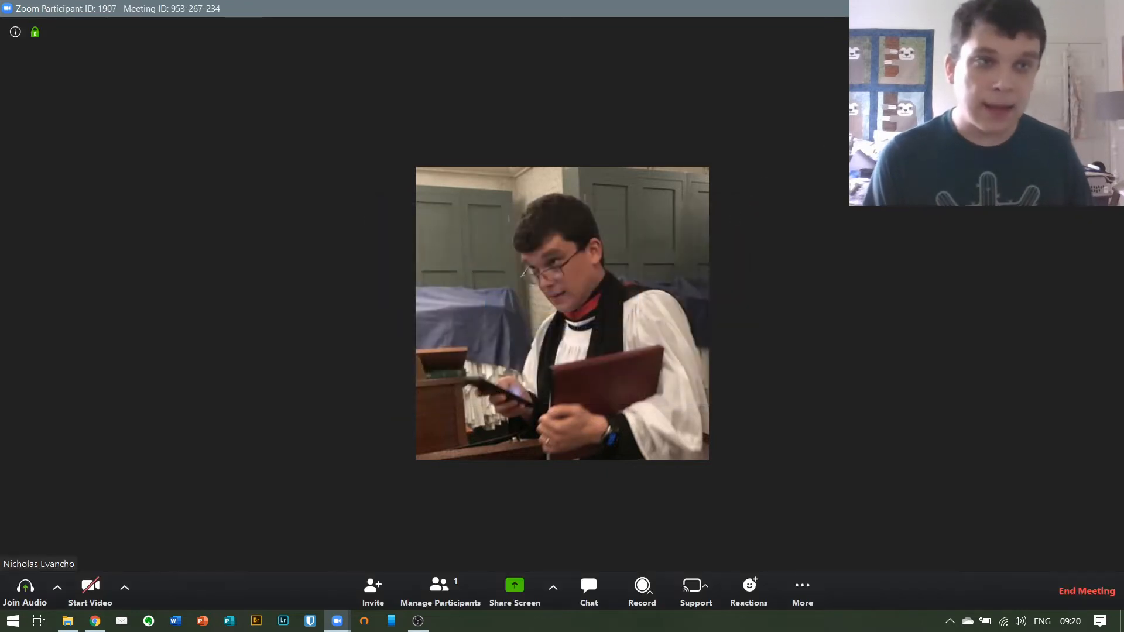
left_click(1085, 592)
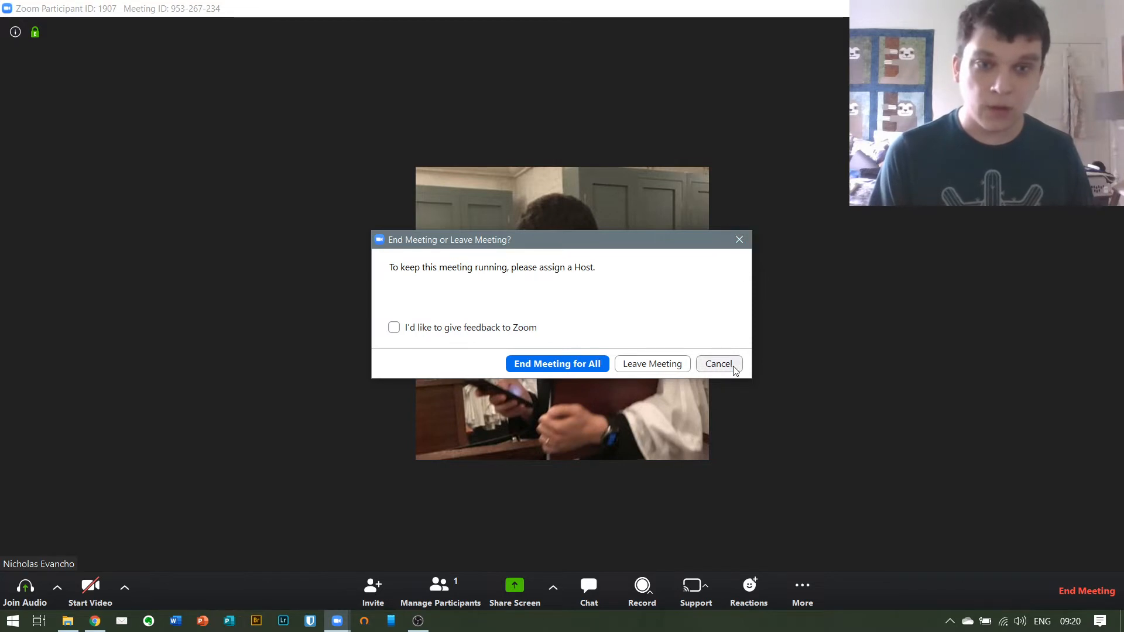
left_click(718, 363)
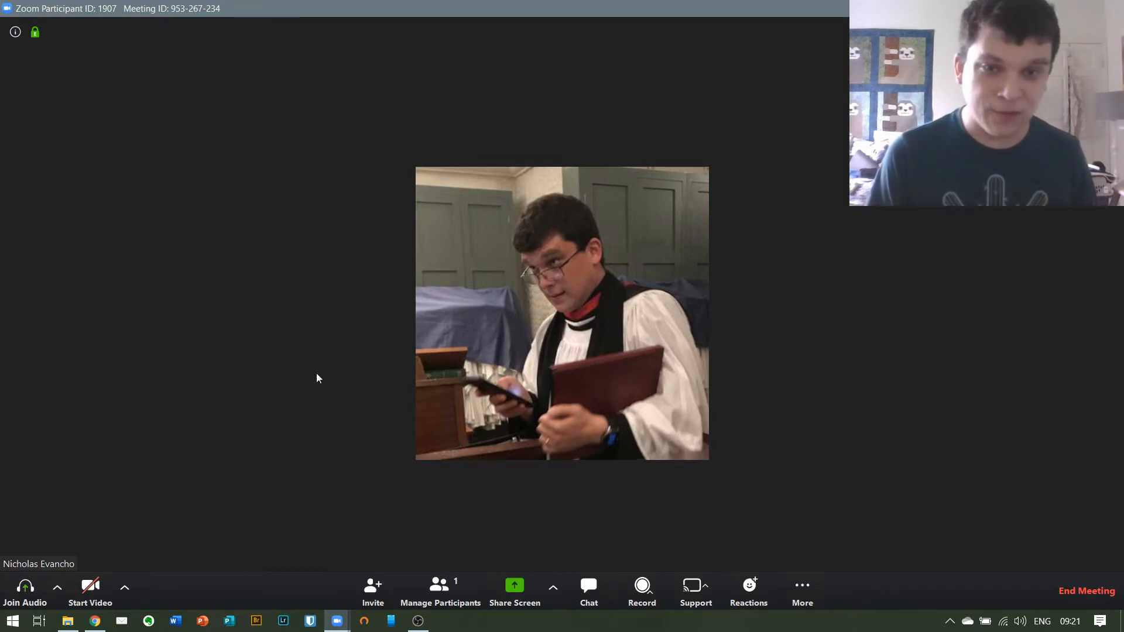
mouse_move(836, 502)
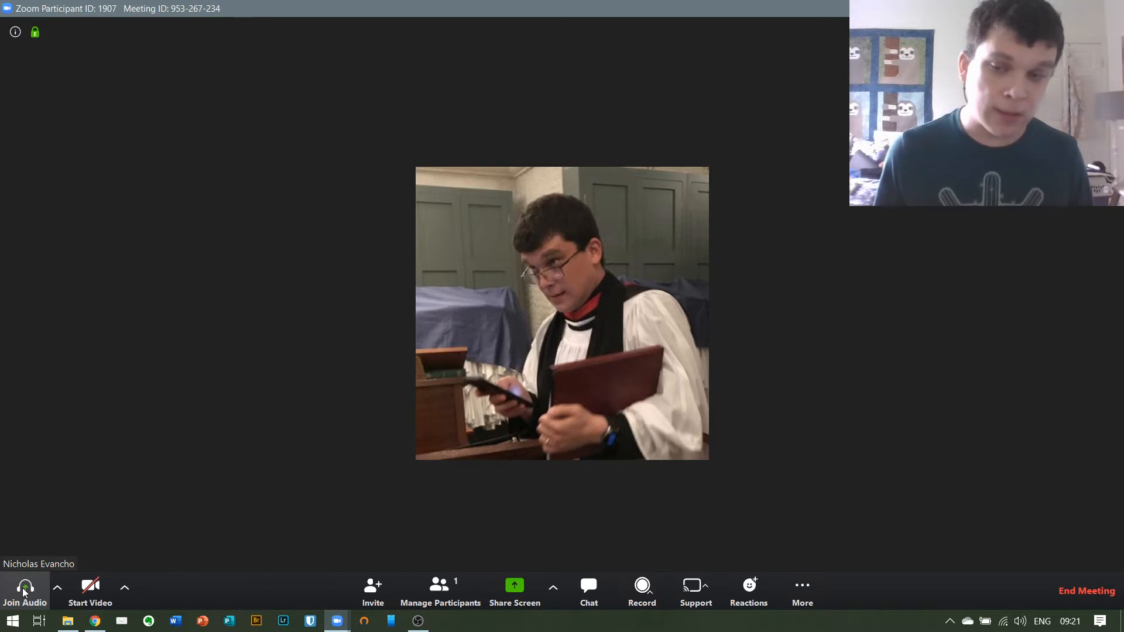
mouse_move(89, 590)
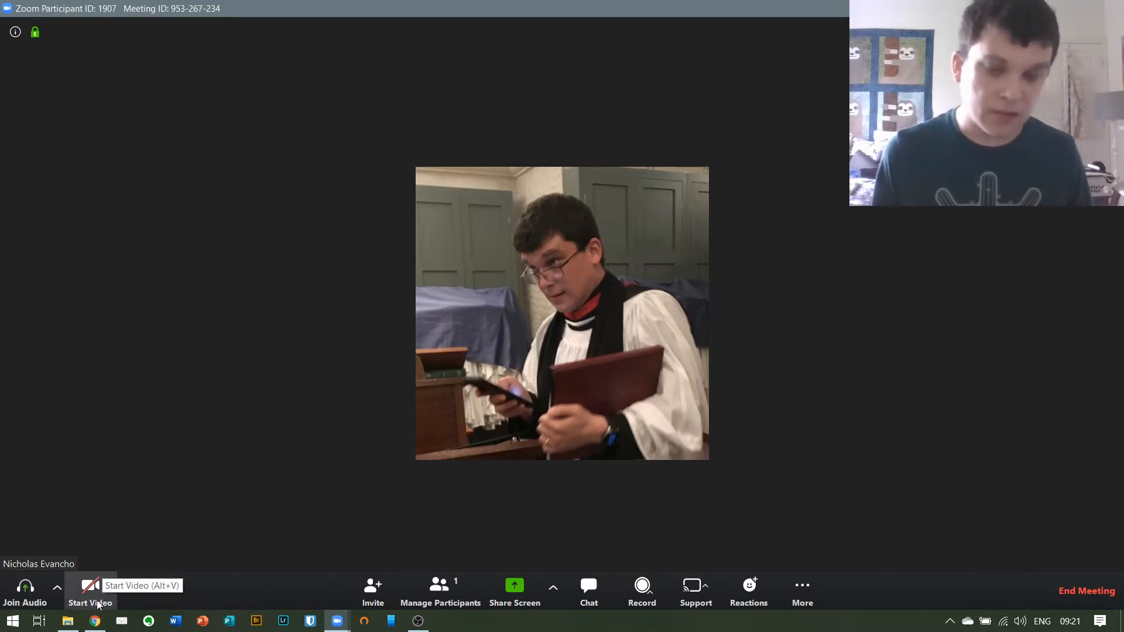
mouse_move(344, 591)
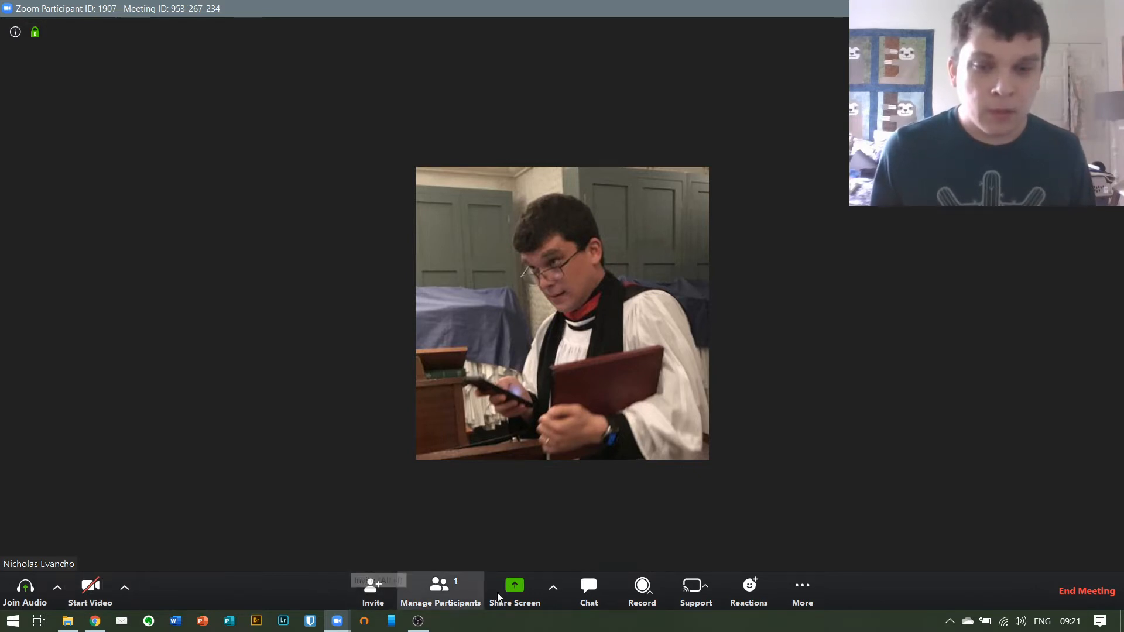
left_click(588, 591)
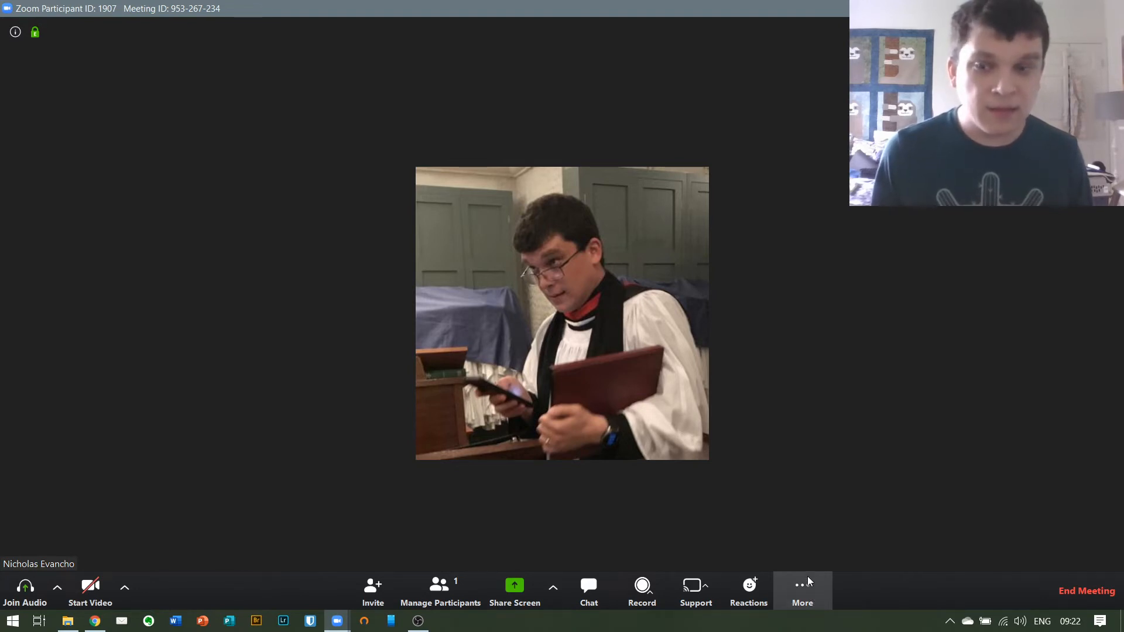
mouse_move(1085, 590)
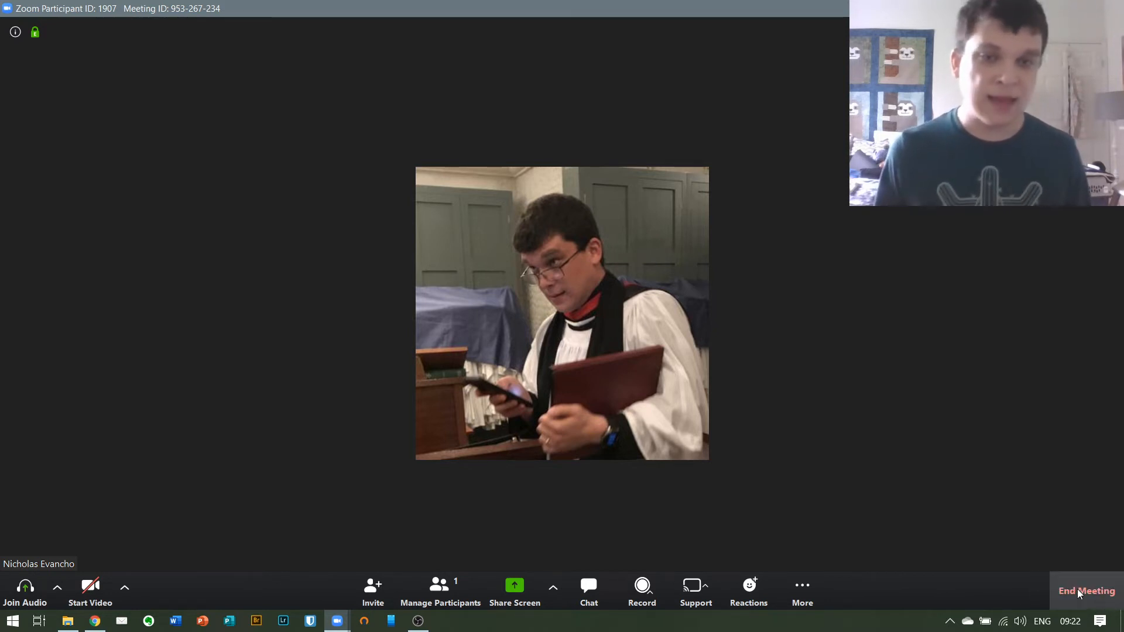
mouse_move(1087, 592)
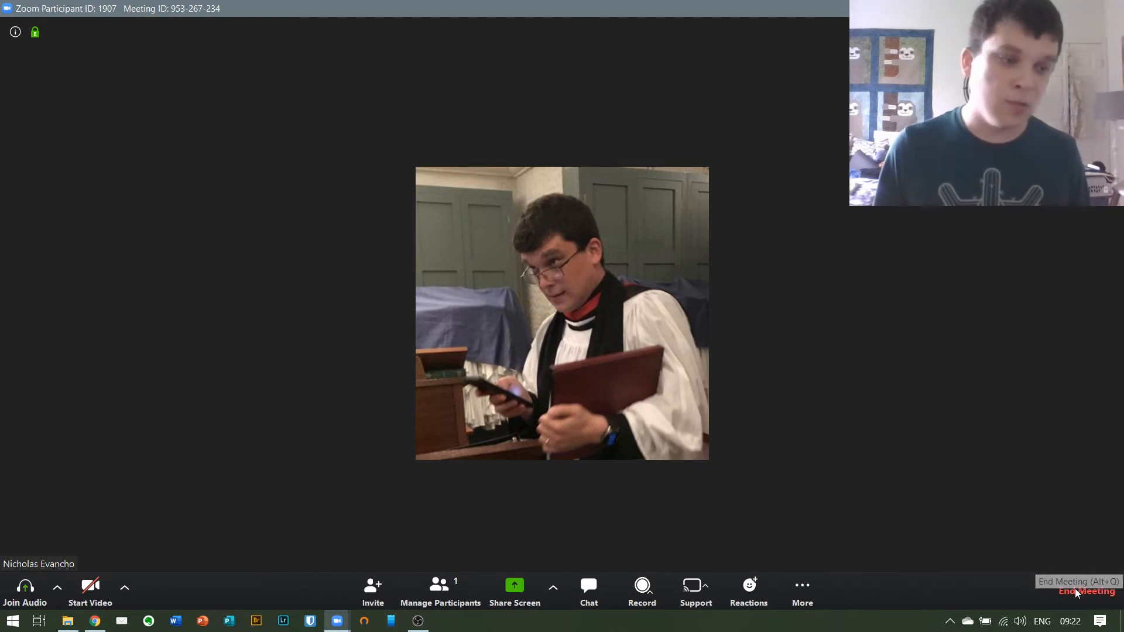
Step: End the test meeting for all participants, landing back on Home
left_click(1084, 591)
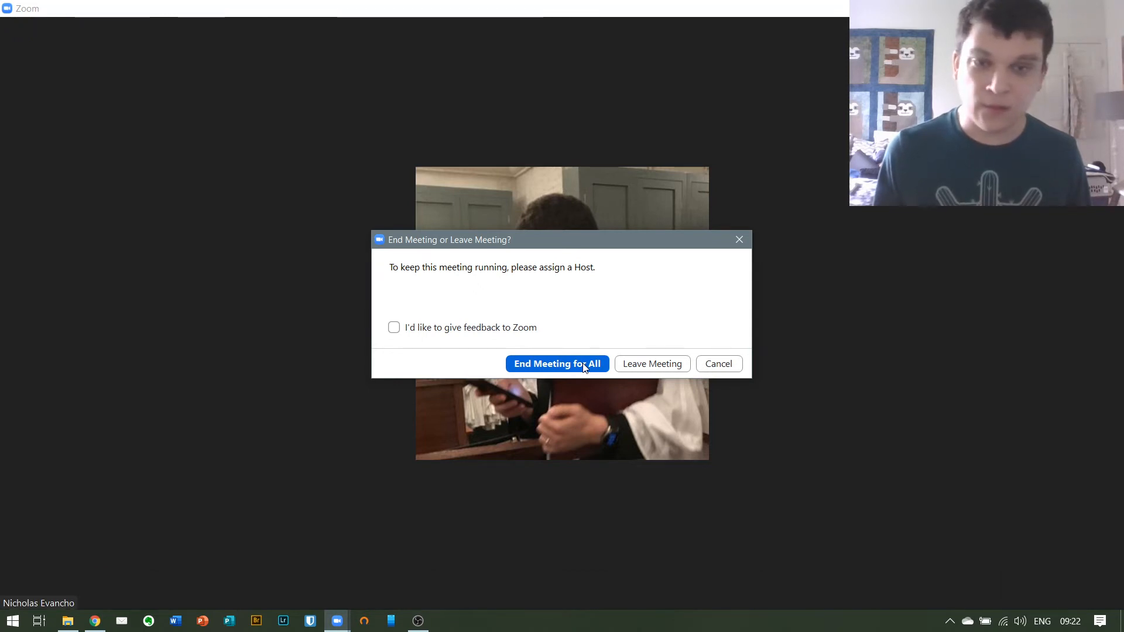
left_click(557, 364)
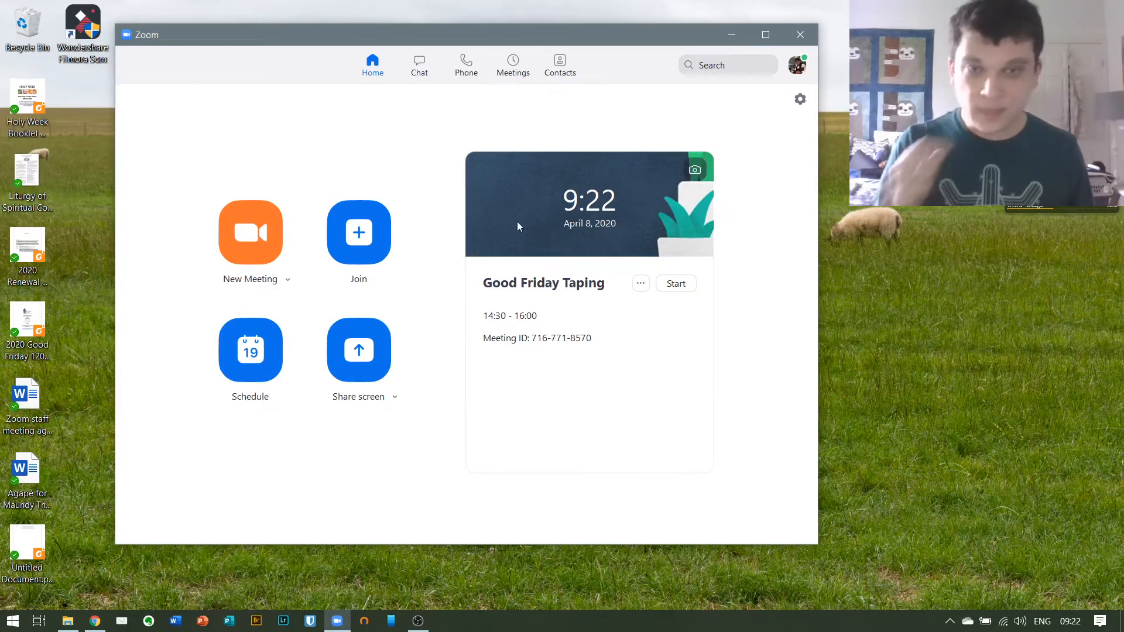
left_click(513, 64)
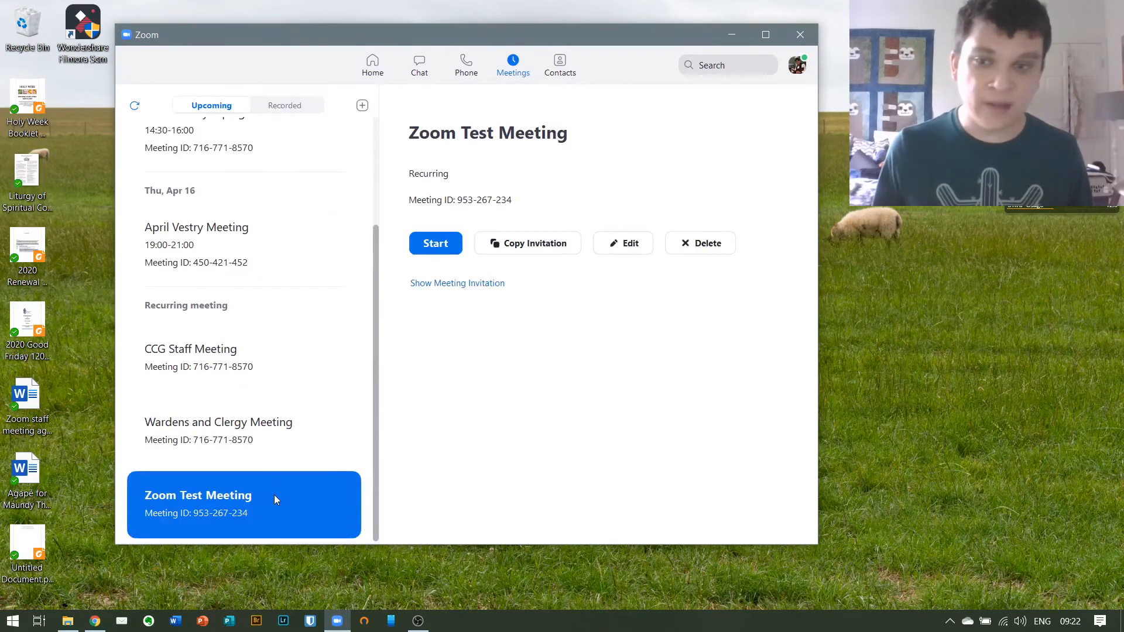
left_click(456, 282)
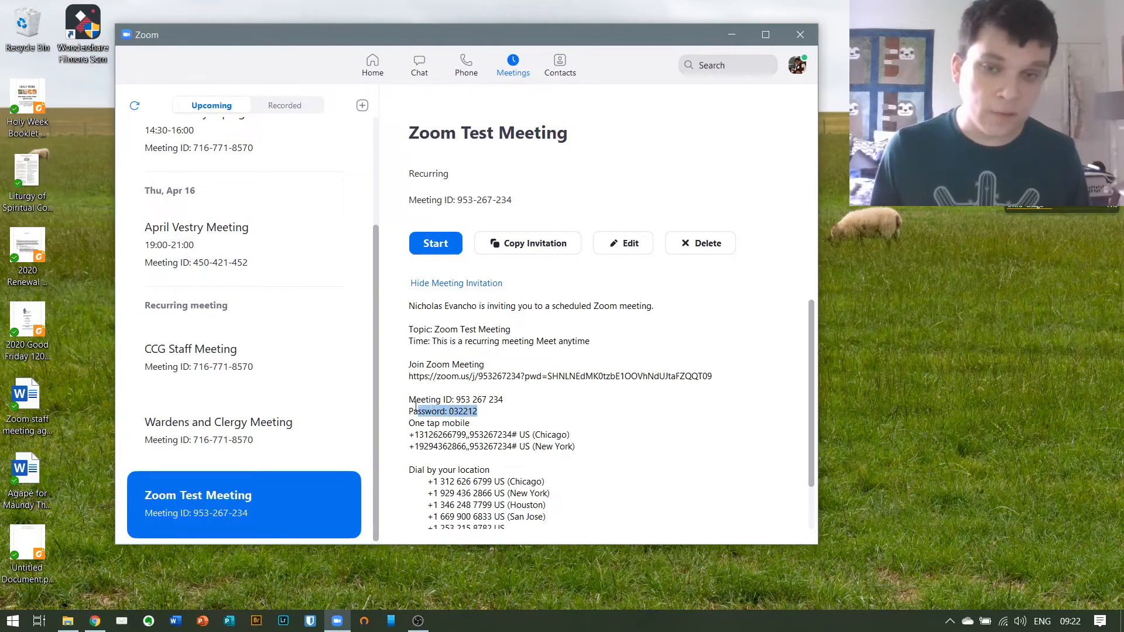
left_click(576, 398)
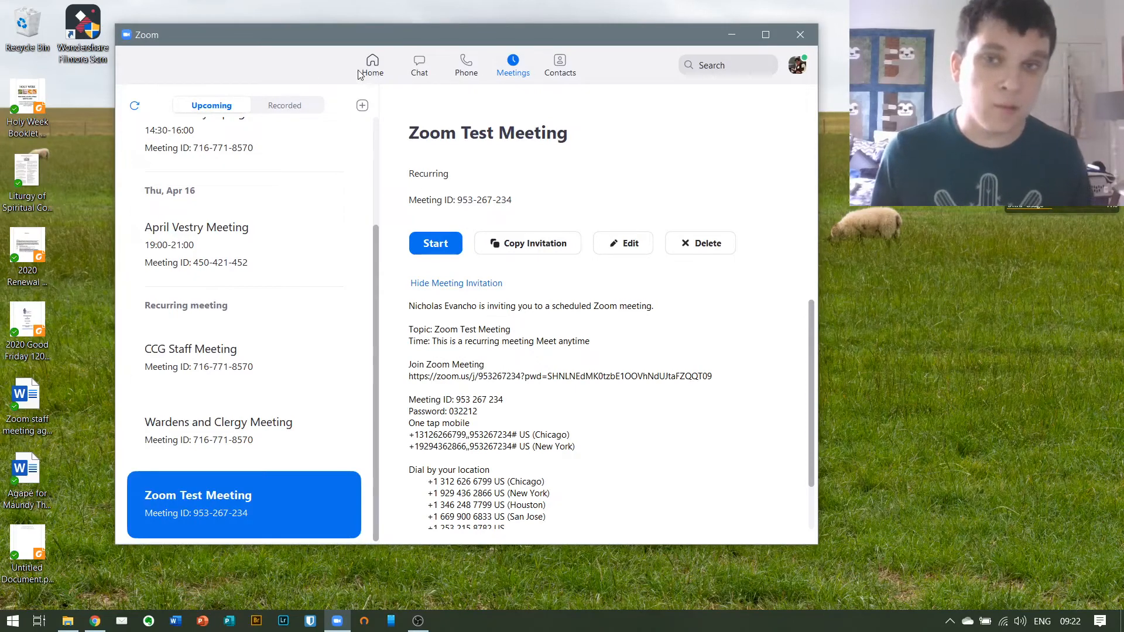
Step: Return to the Home screen showing the Good Friday Taping card
left_click(371, 64)
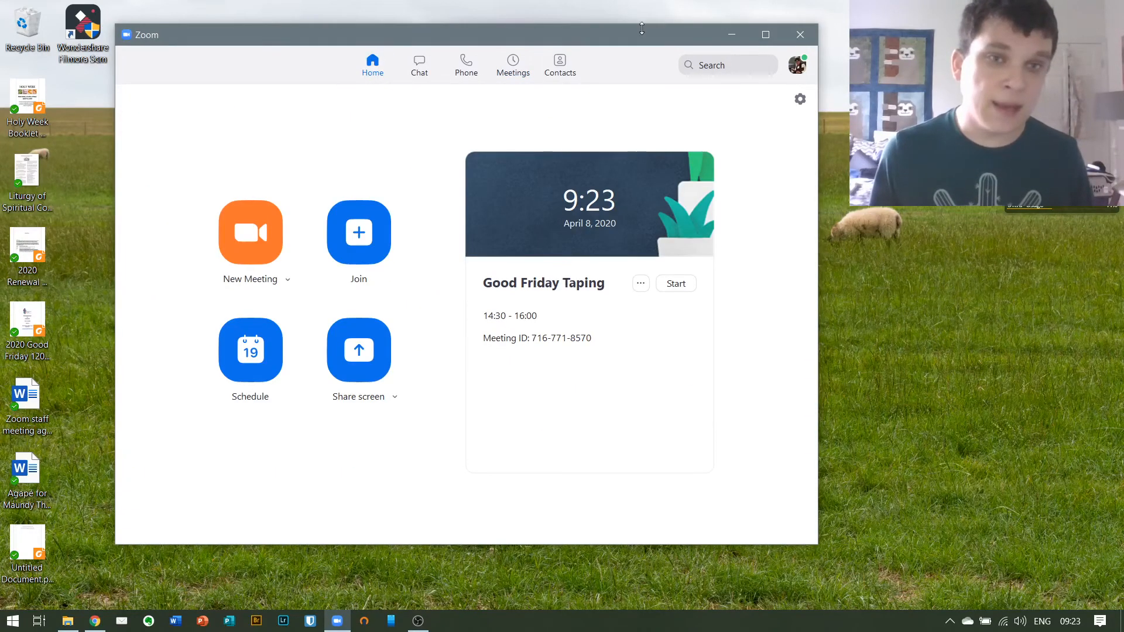
mouse_move(798, 76)
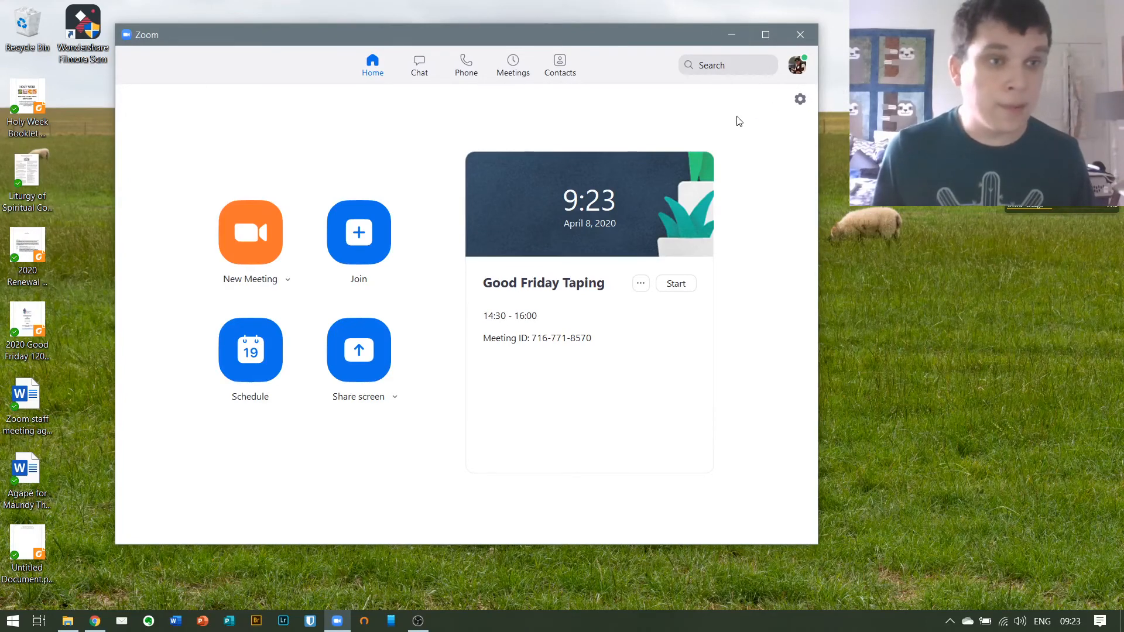
mouse_move(742, 111)
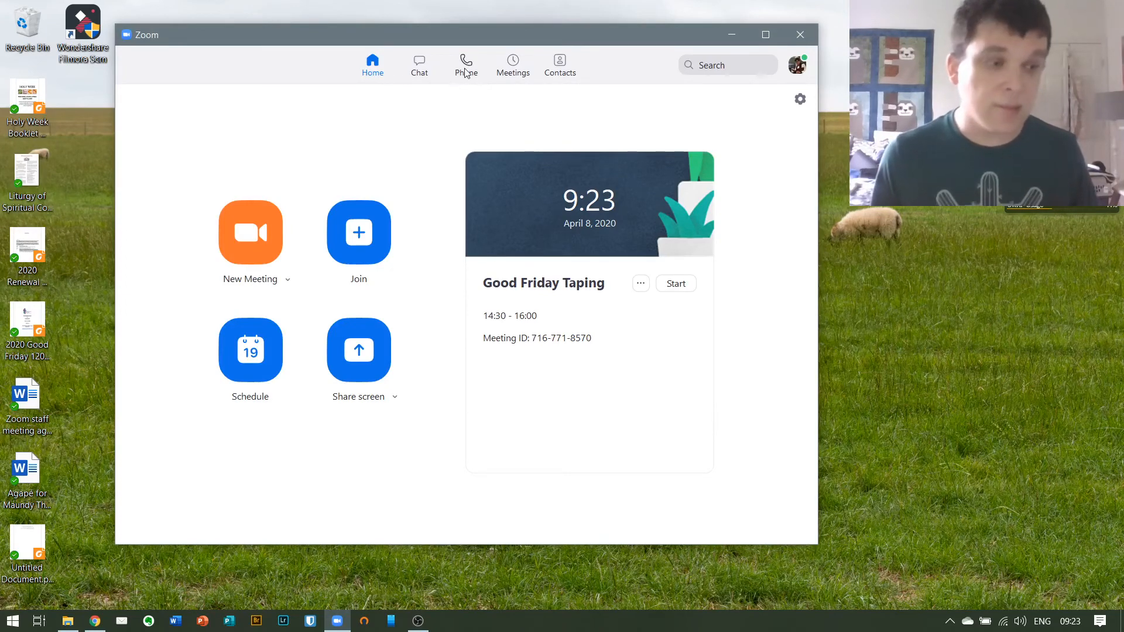
left_click(513, 64)
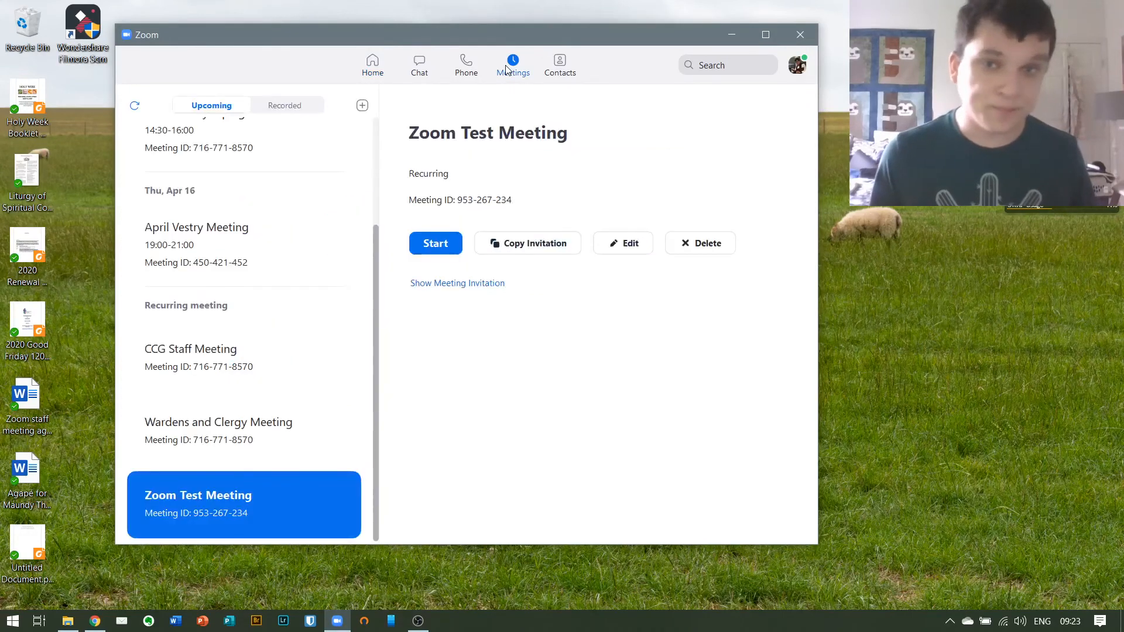
left_click(419, 64)
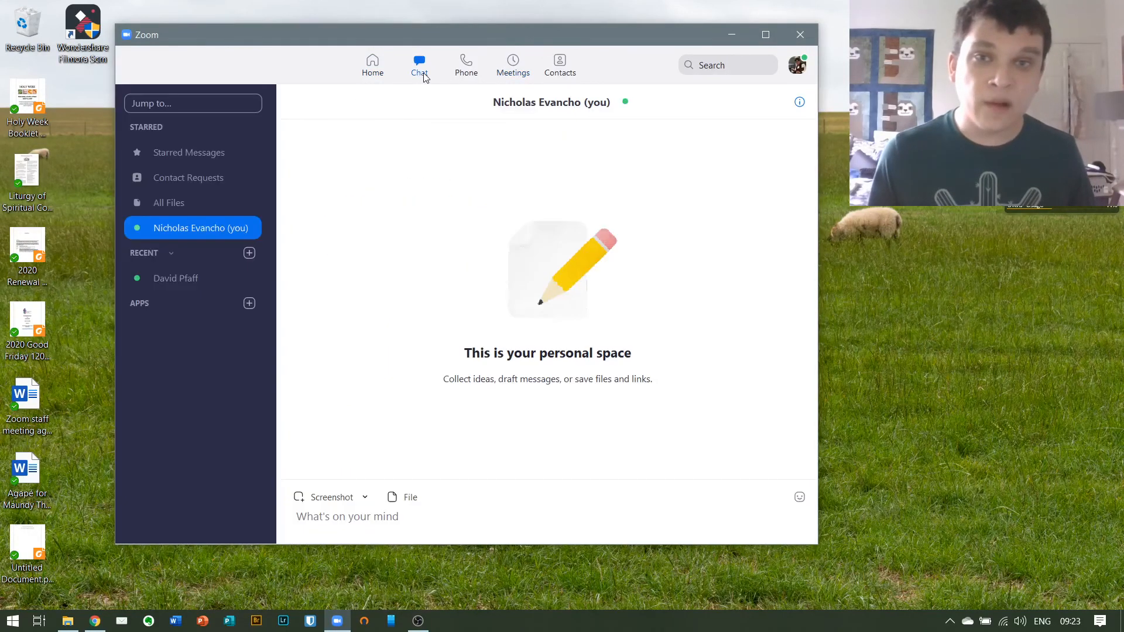
left_click(372, 65)
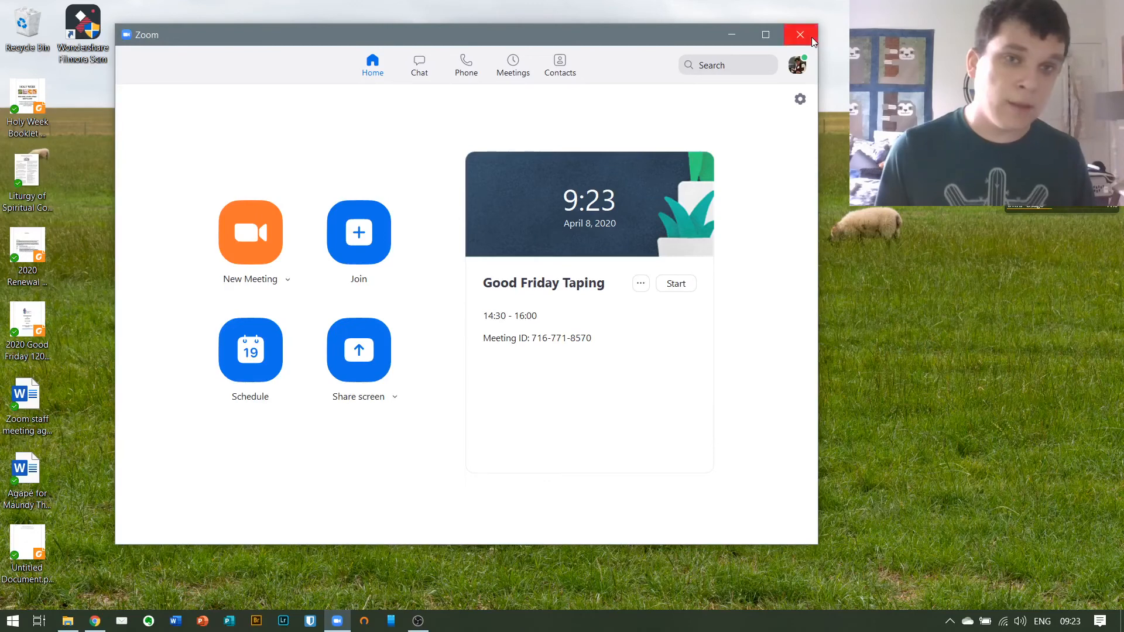
mouse_move(756, 84)
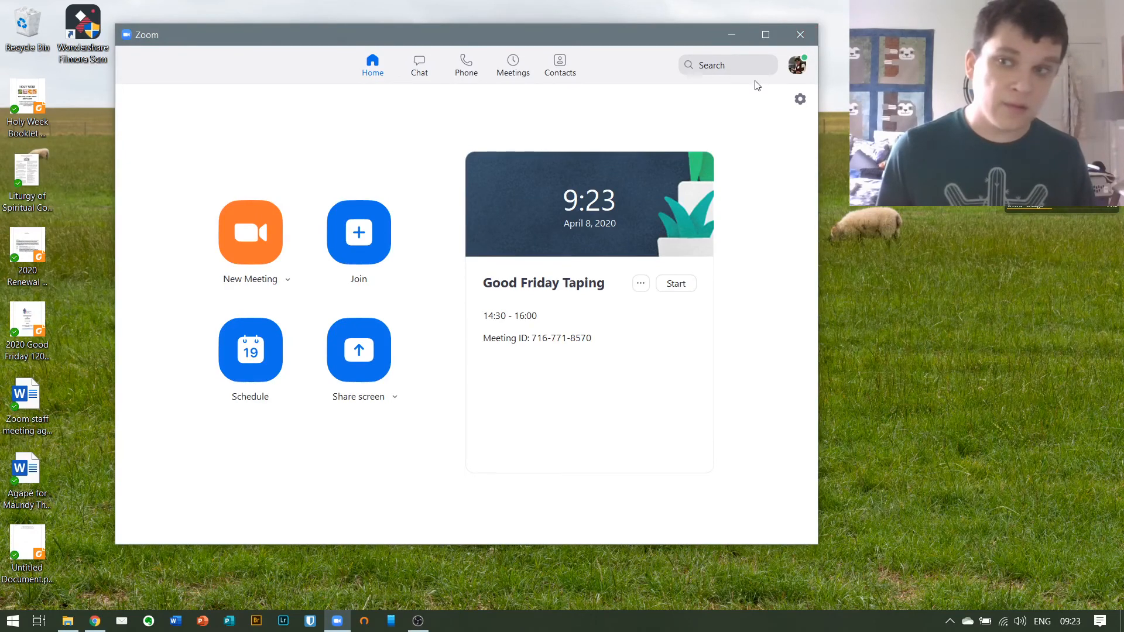
mouse_move(744, 95)
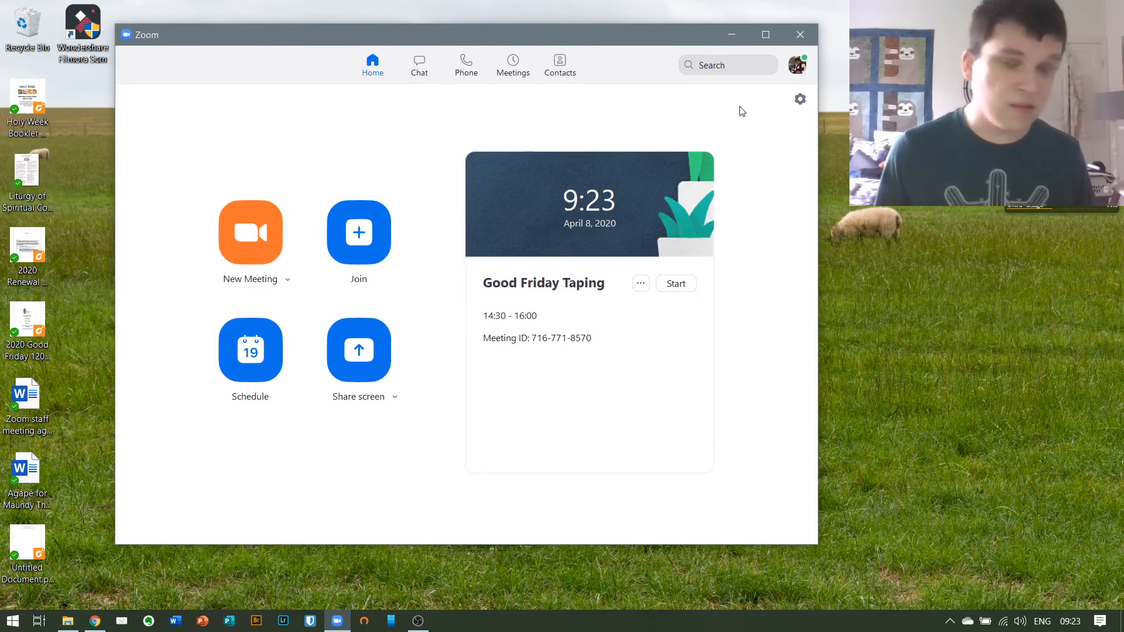
mouse_move(738, 100)
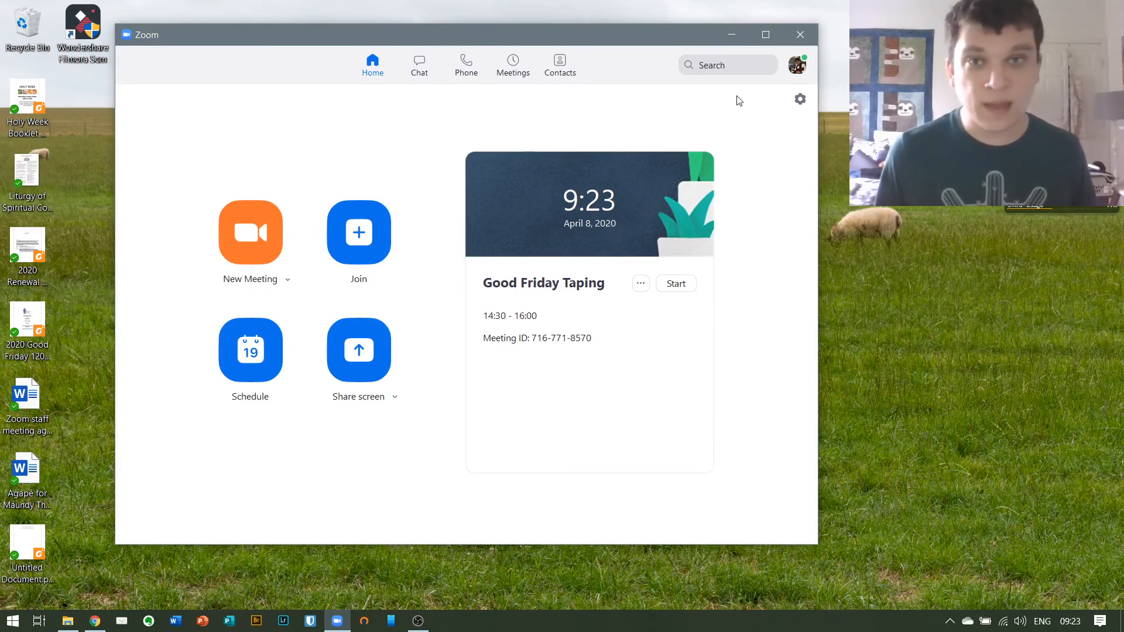